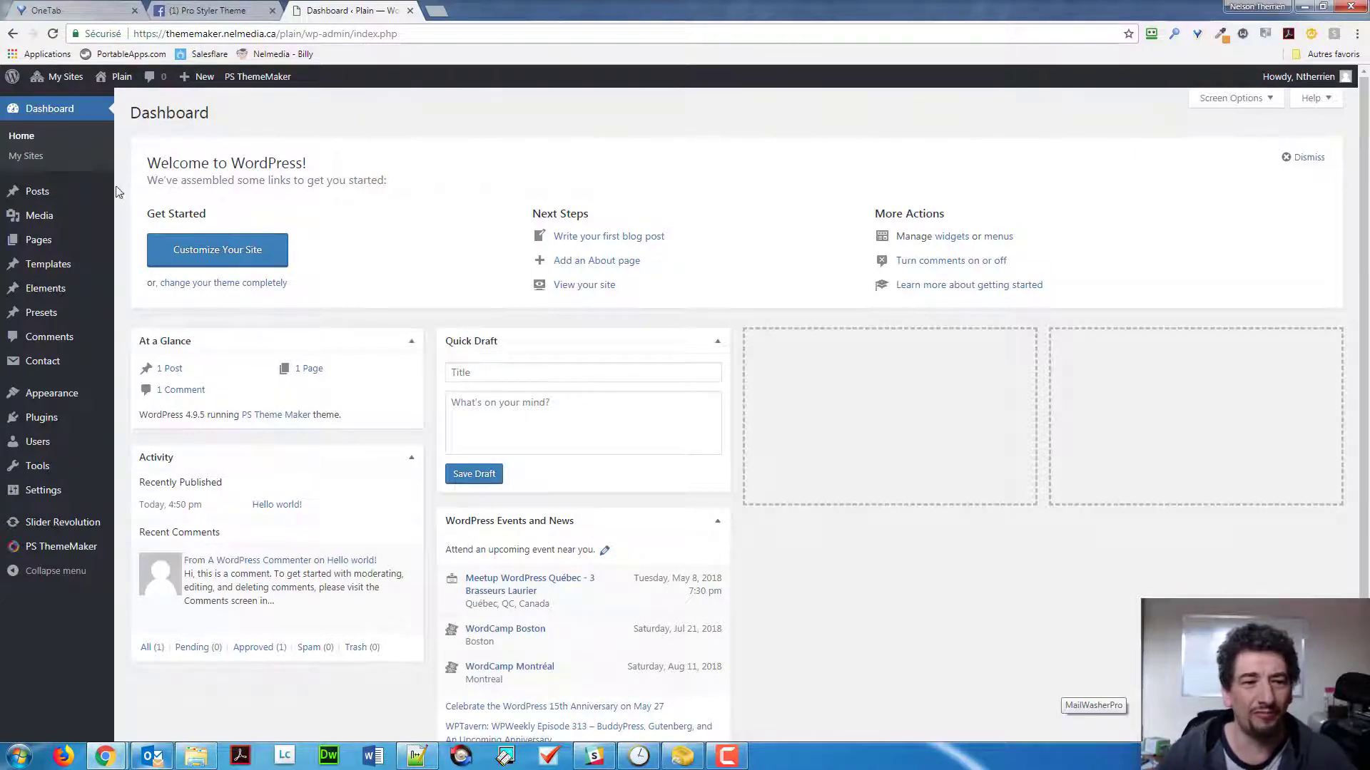
# - Preview the live site in a new tab, then return to the WordPress admin
pyautogui.click(257, 77)
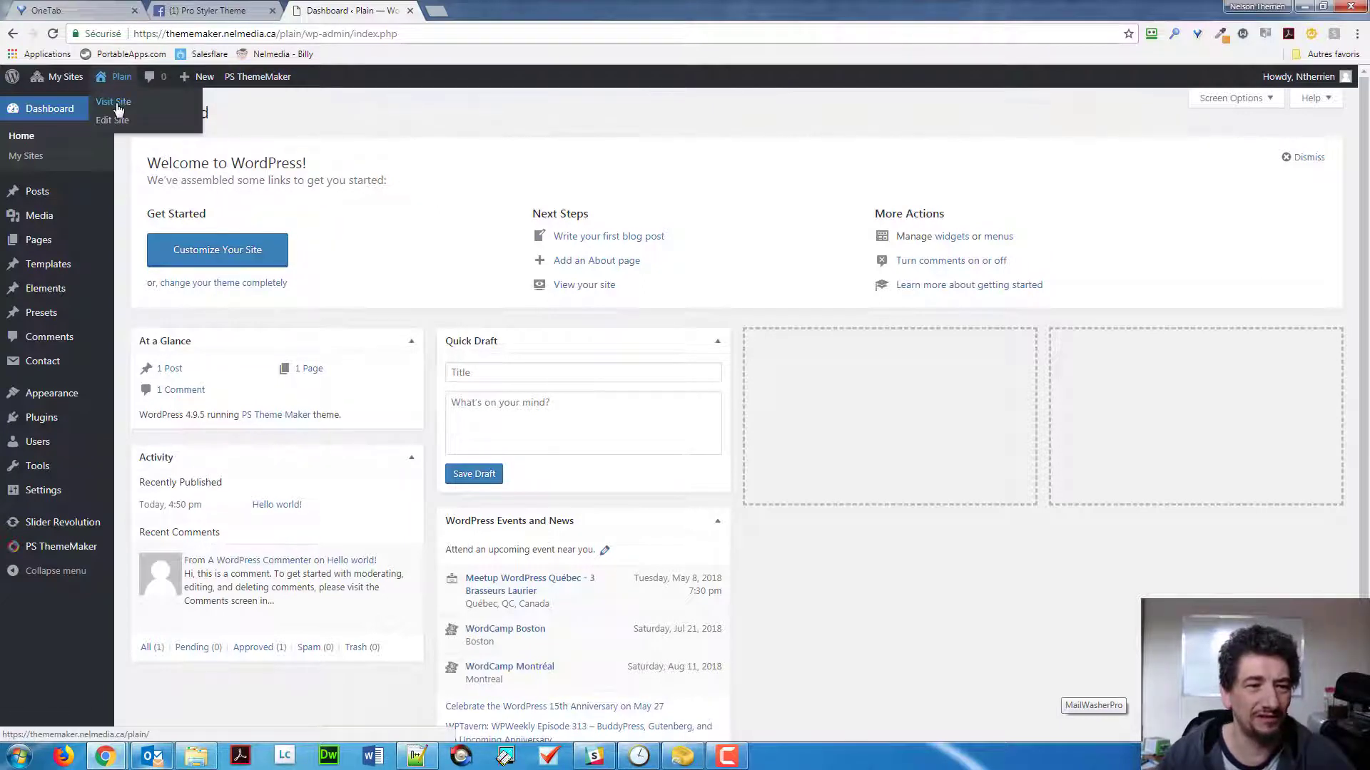
pyautogui.click(112, 103)
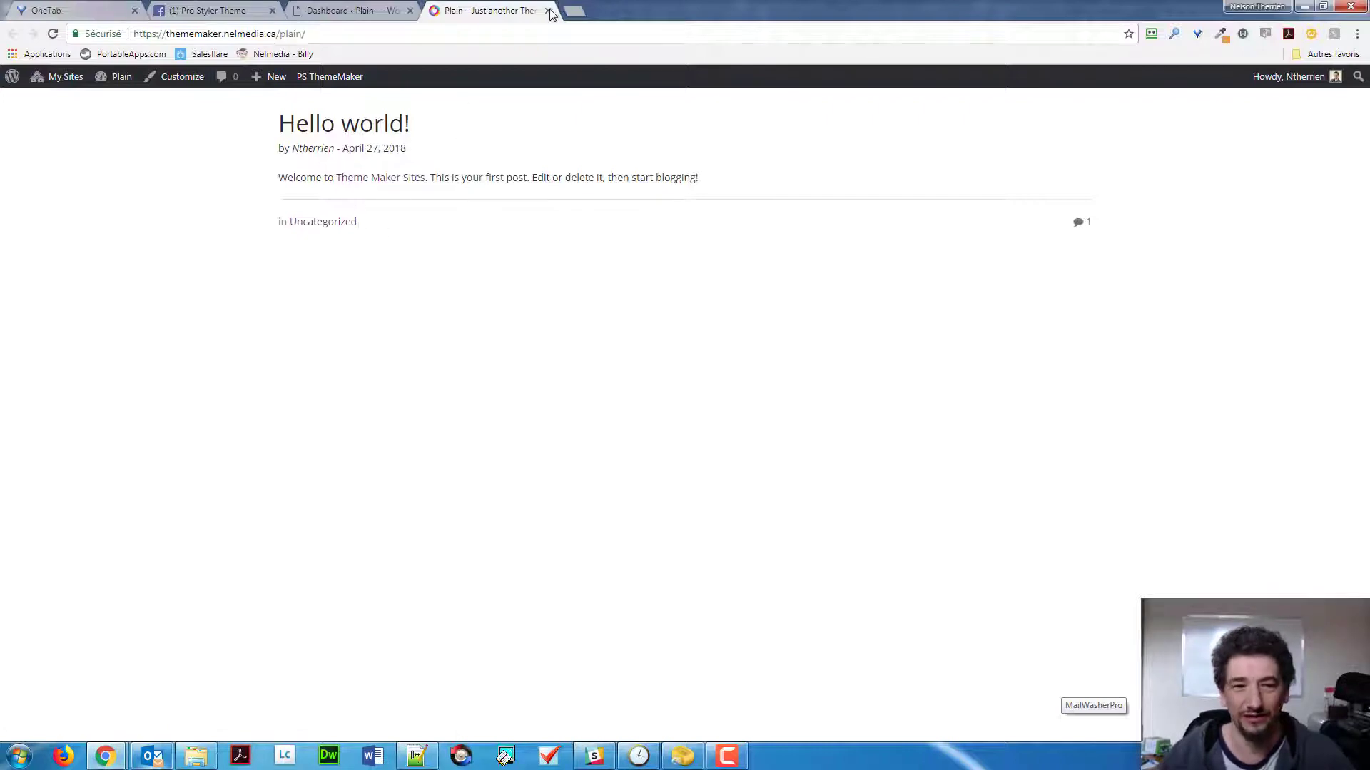
pyautogui.click(349, 10)
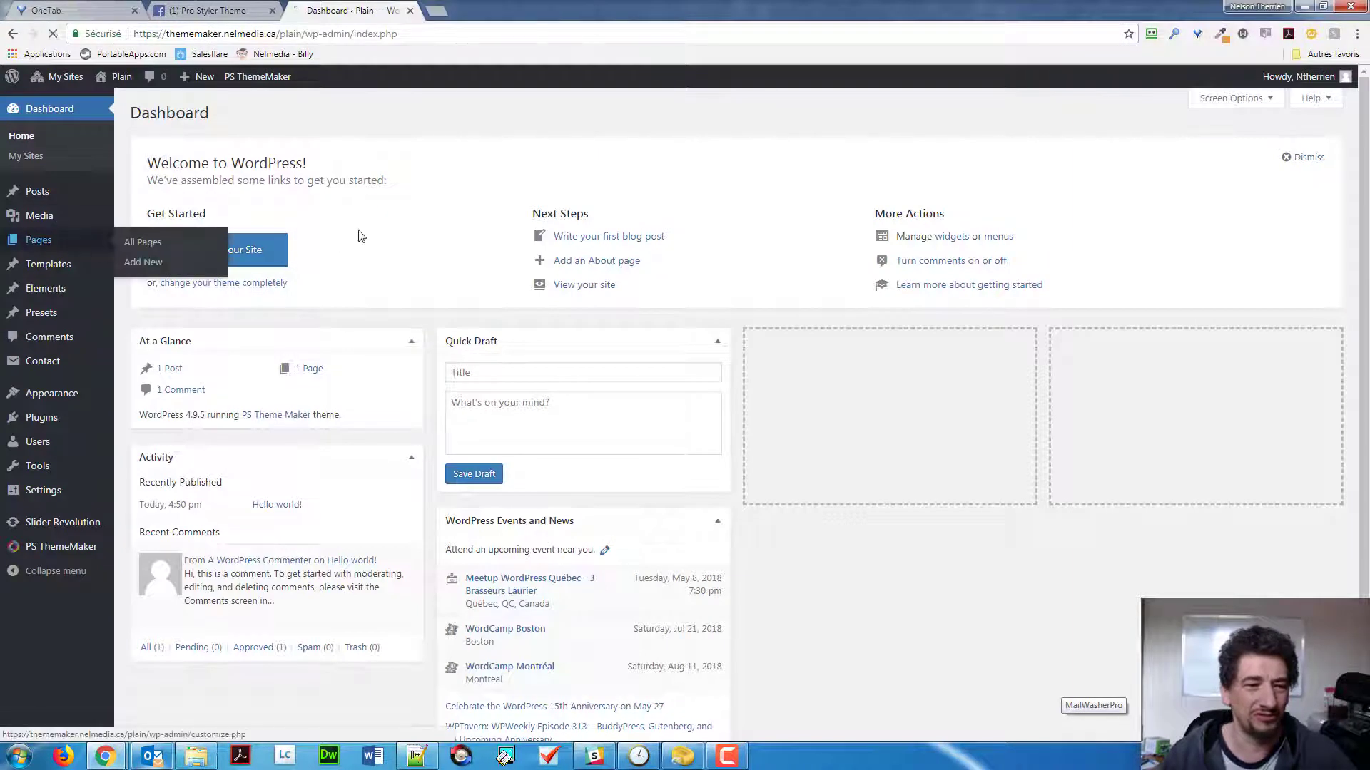
# - From All Pages, view the Sample Page live with its title, author and date
pyautogui.click(141, 242)
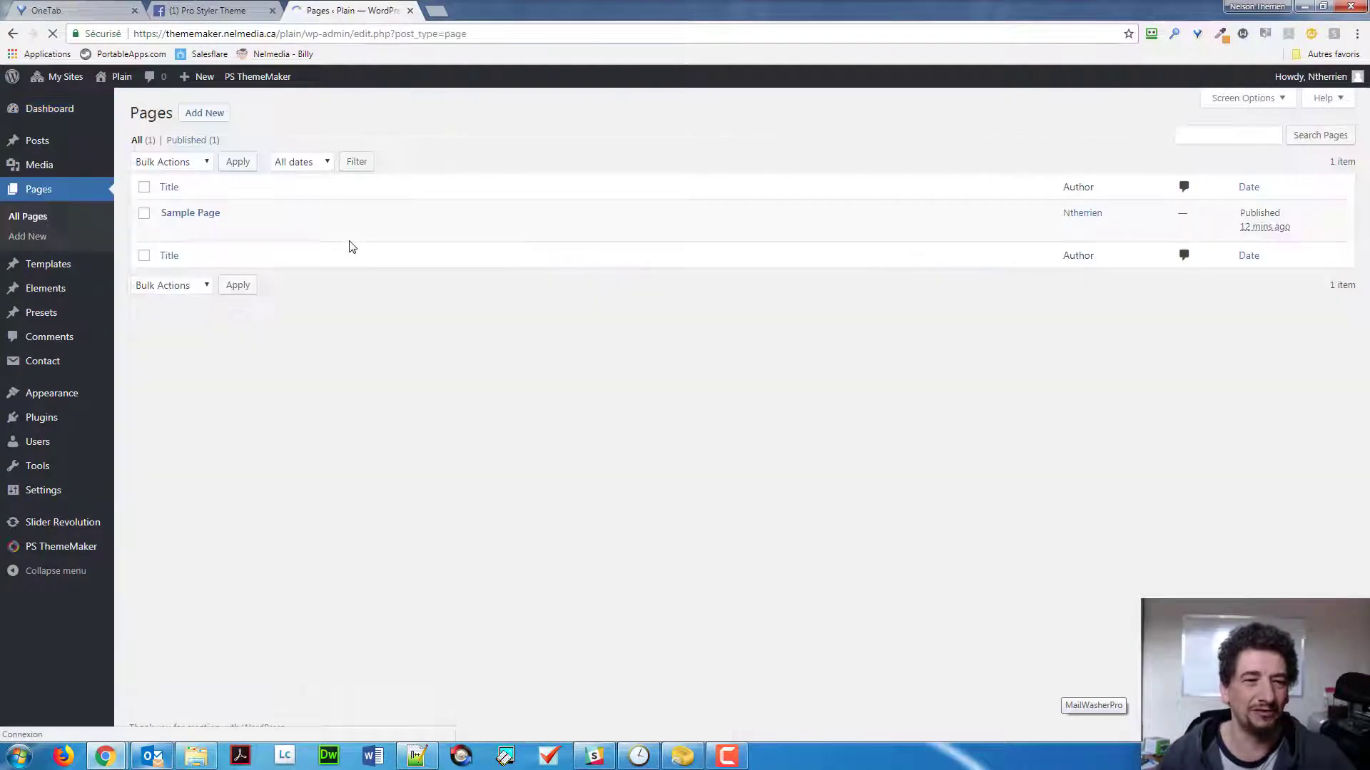
pyautogui.moveTo(190, 212)
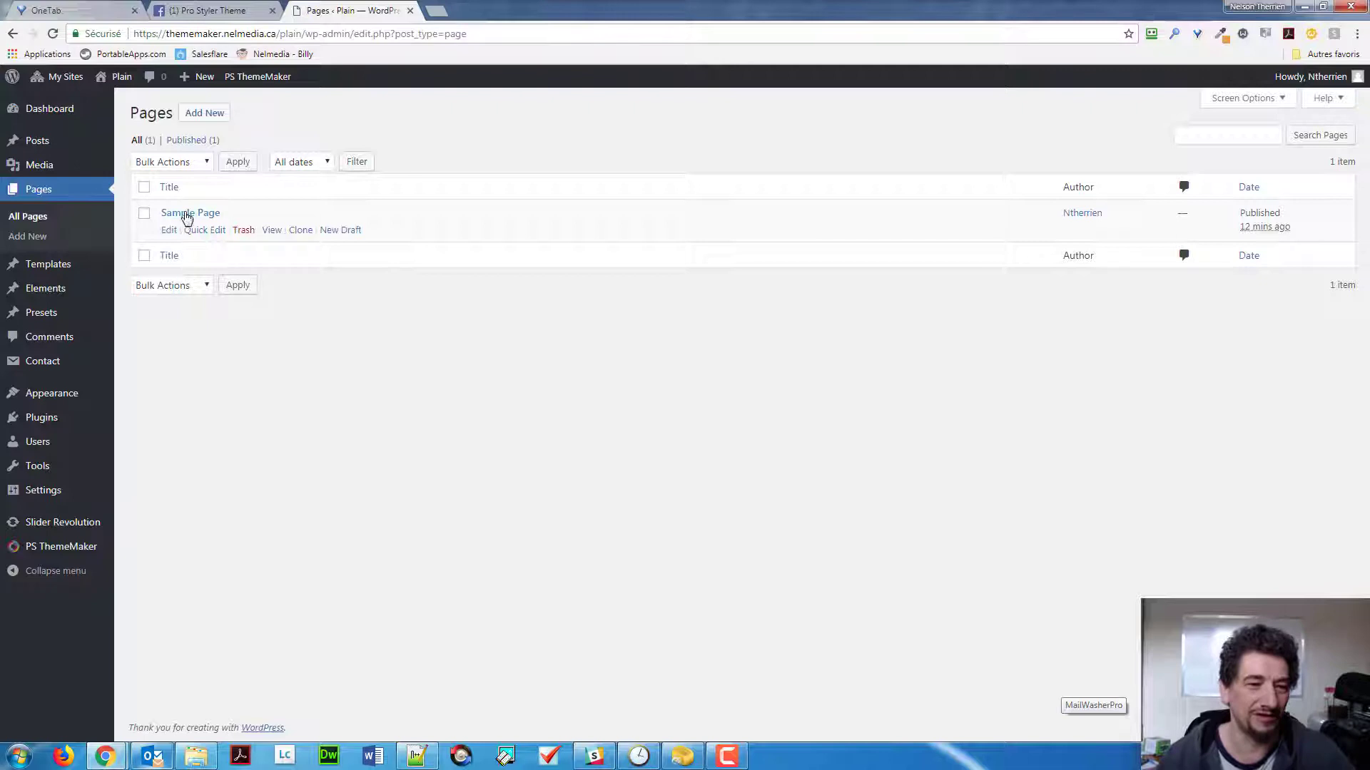
pyautogui.click(190, 212)
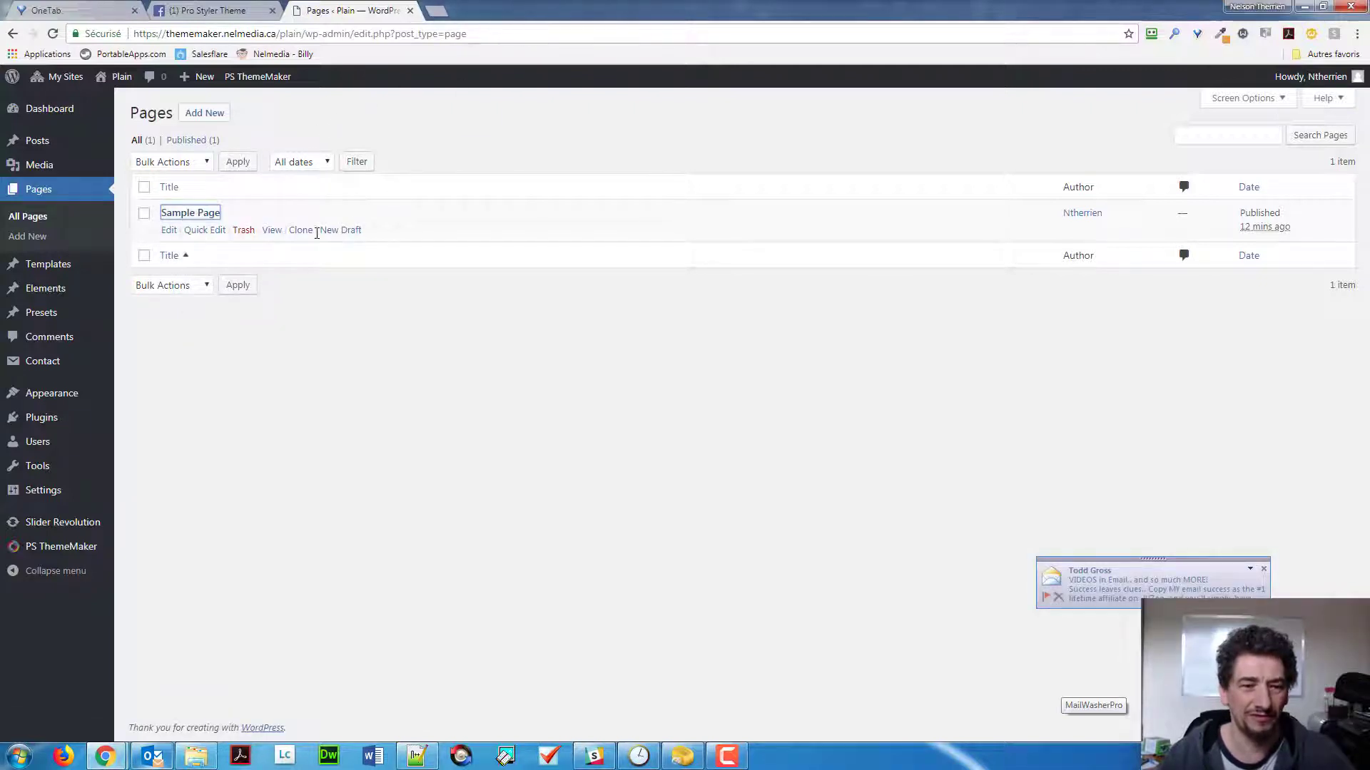
pyautogui.click(271, 230)
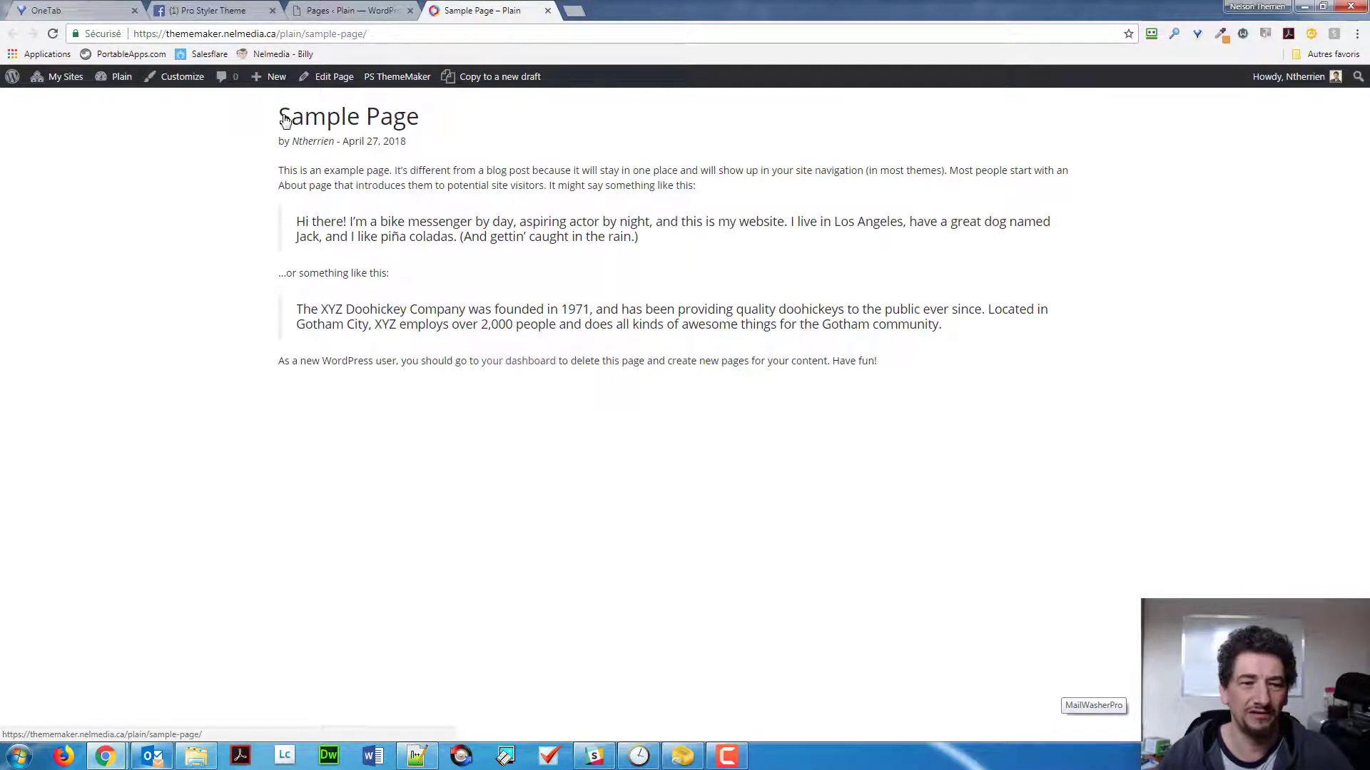
pyautogui.moveTo(313, 141)
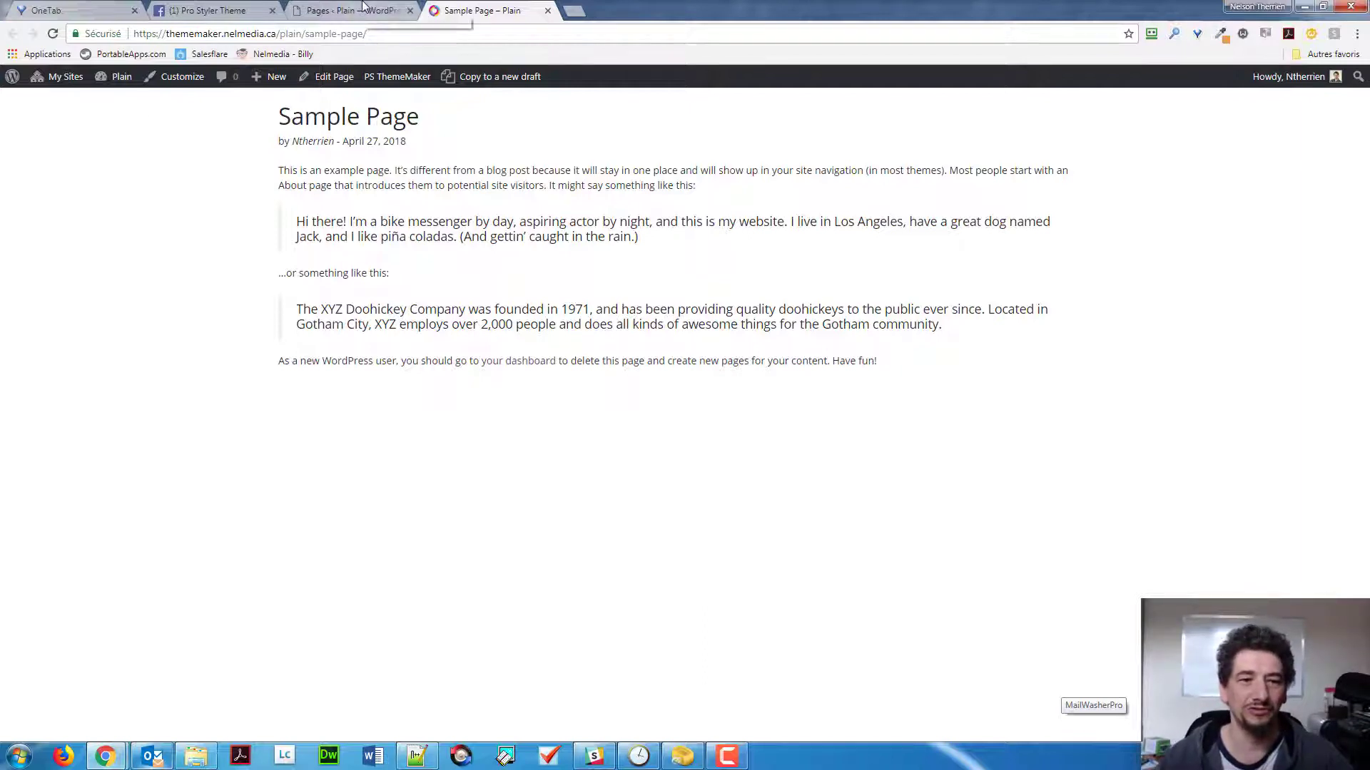
# - From Templates > All Templates, open the Default template in the editor
pyautogui.click(349, 10)
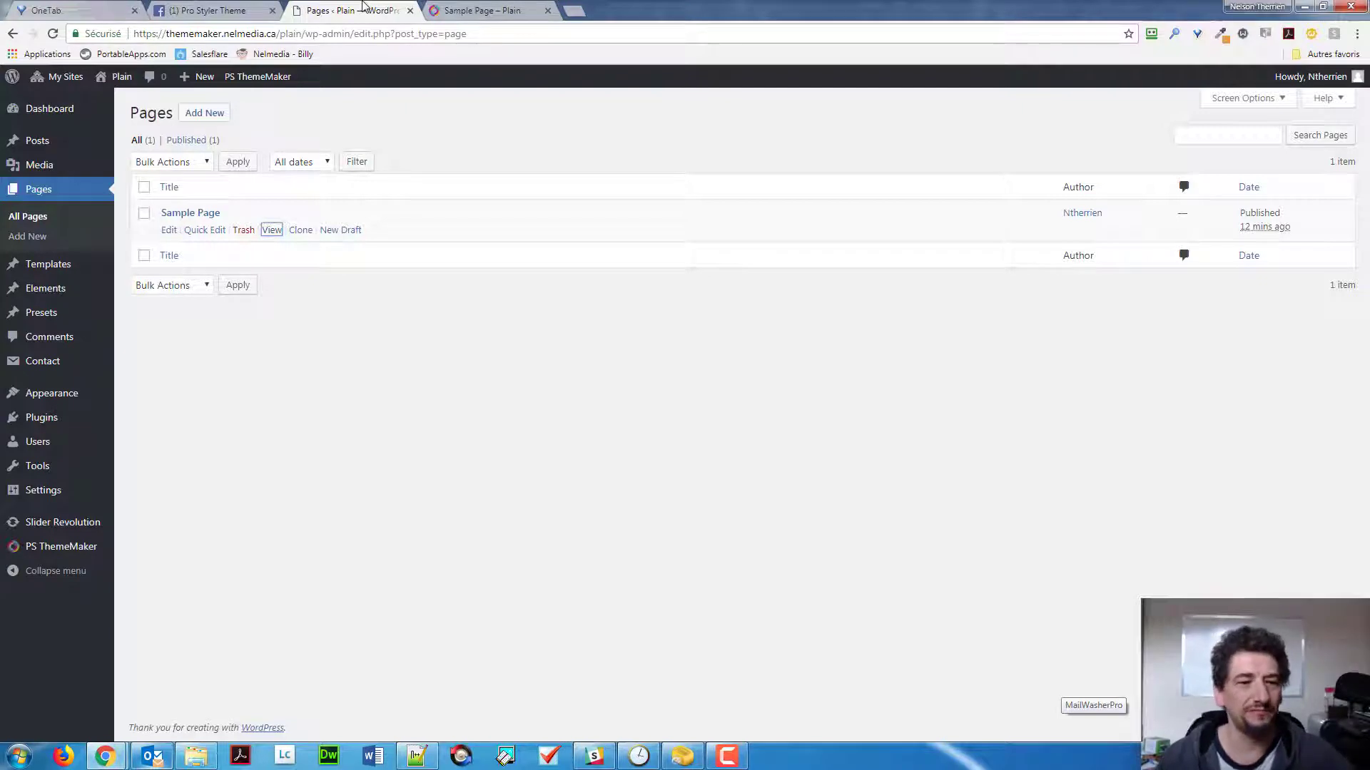
pyautogui.moveTo(48, 264)
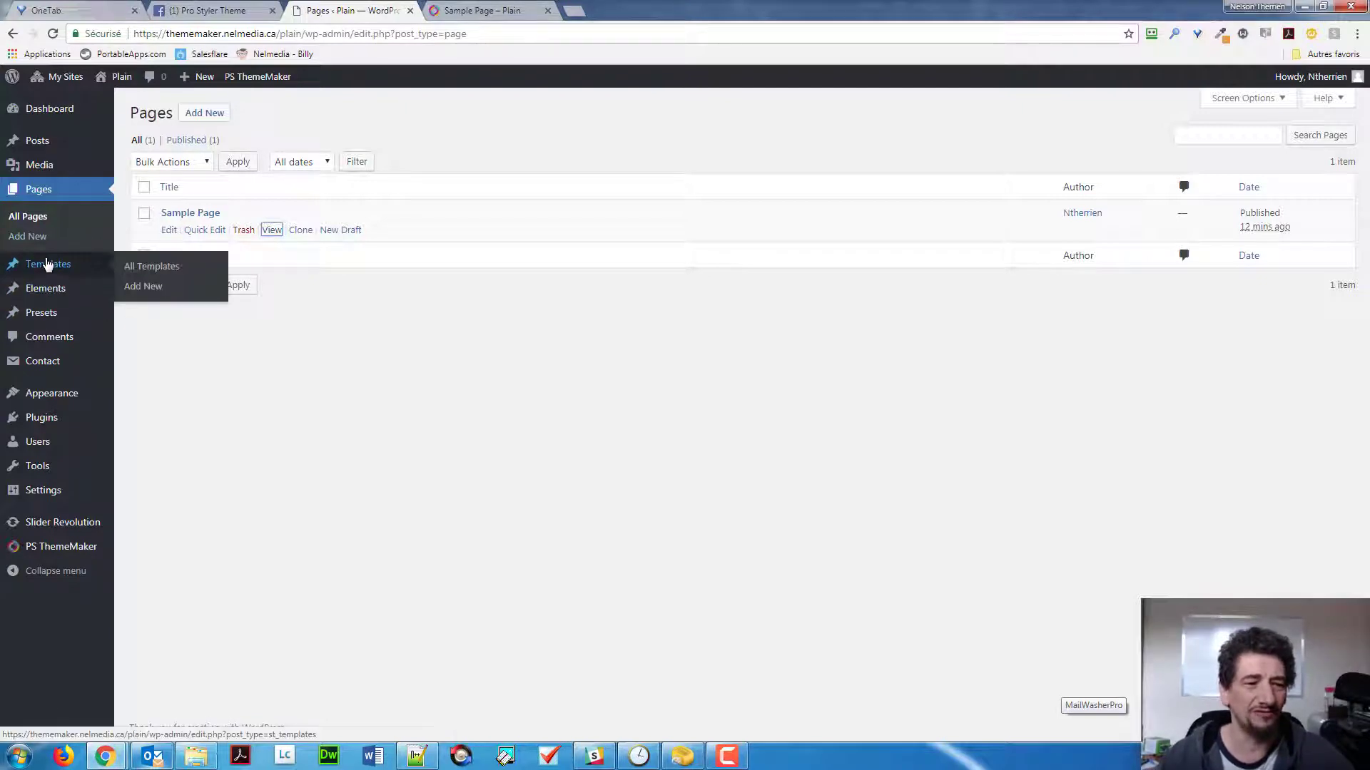
pyautogui.click(47, 264)
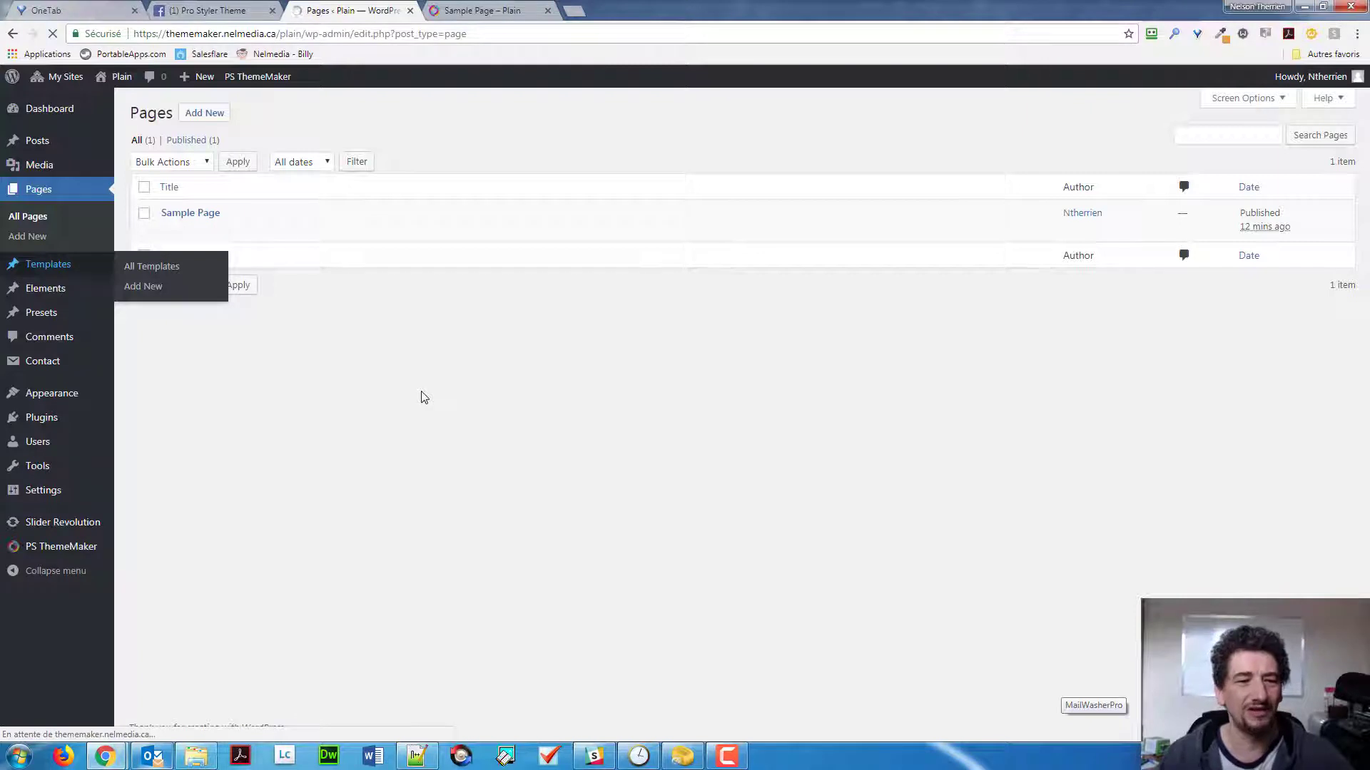
pyautogui.click(151, 267)
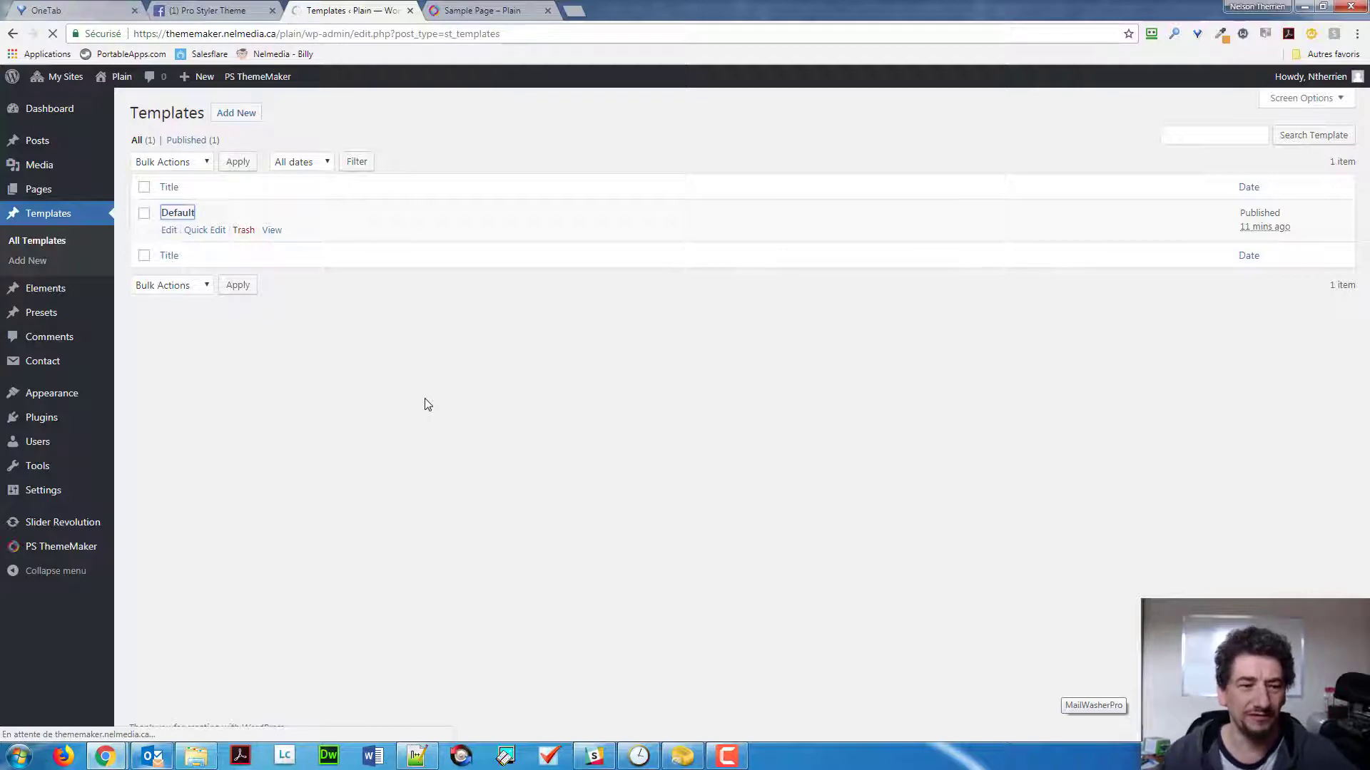
pyautogui.click(177, 213)
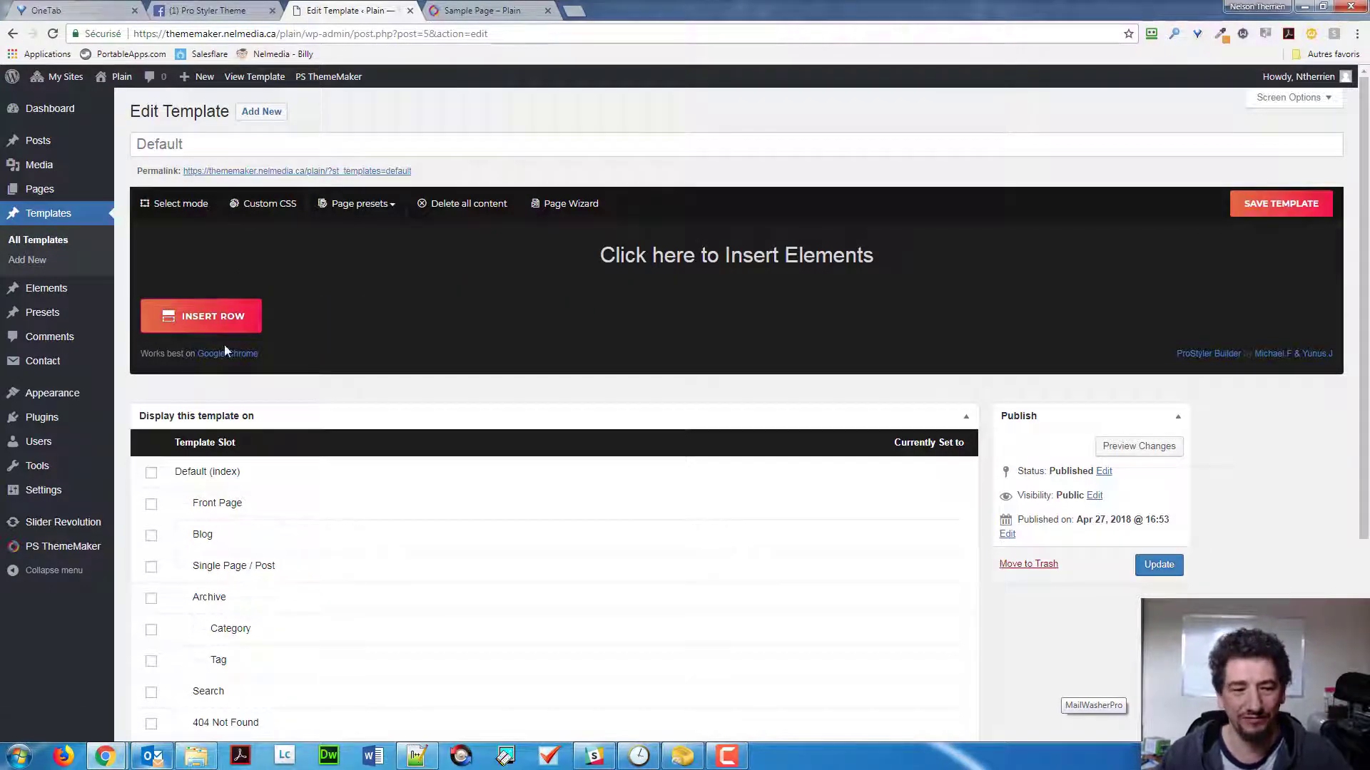
# - Insert a new row and bring up the Select Element panel for it
pyautogui.click(736, 254)
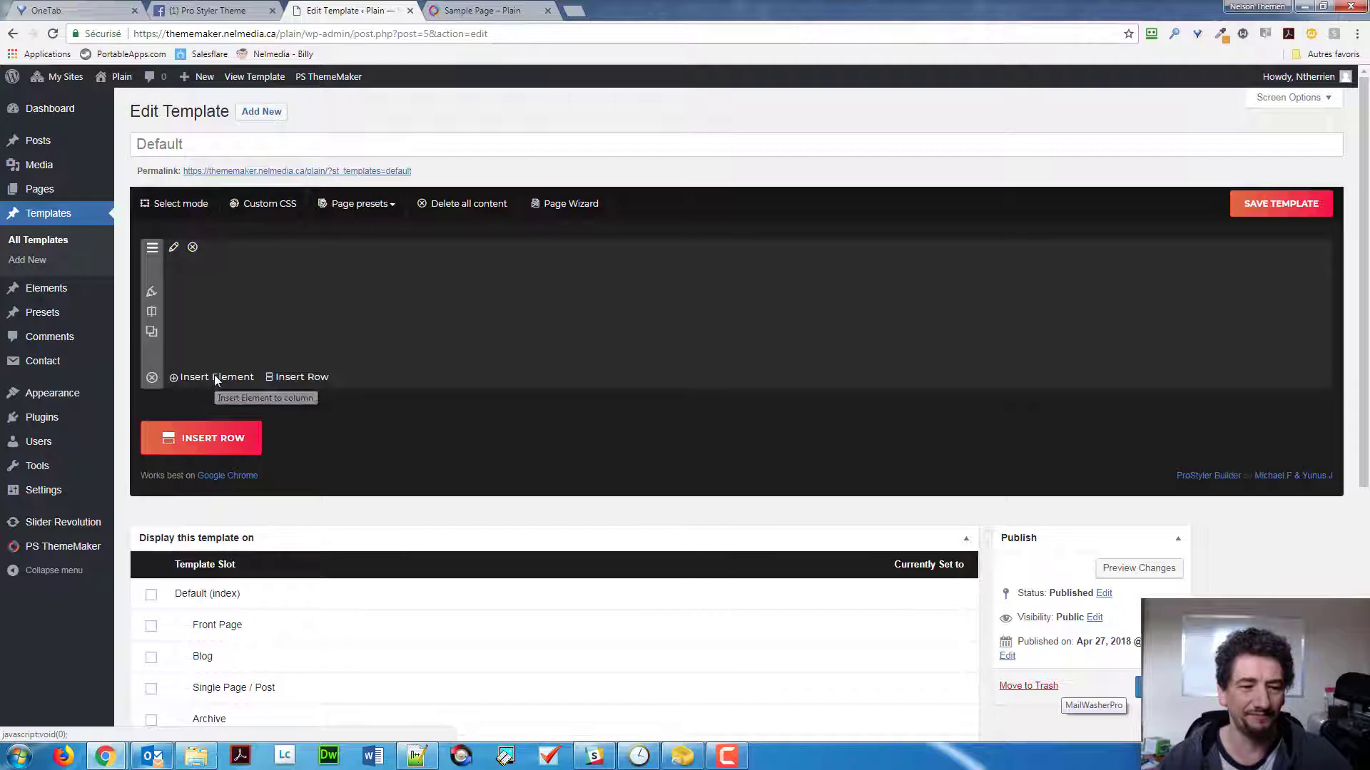
pyautogui.click(216, 376)
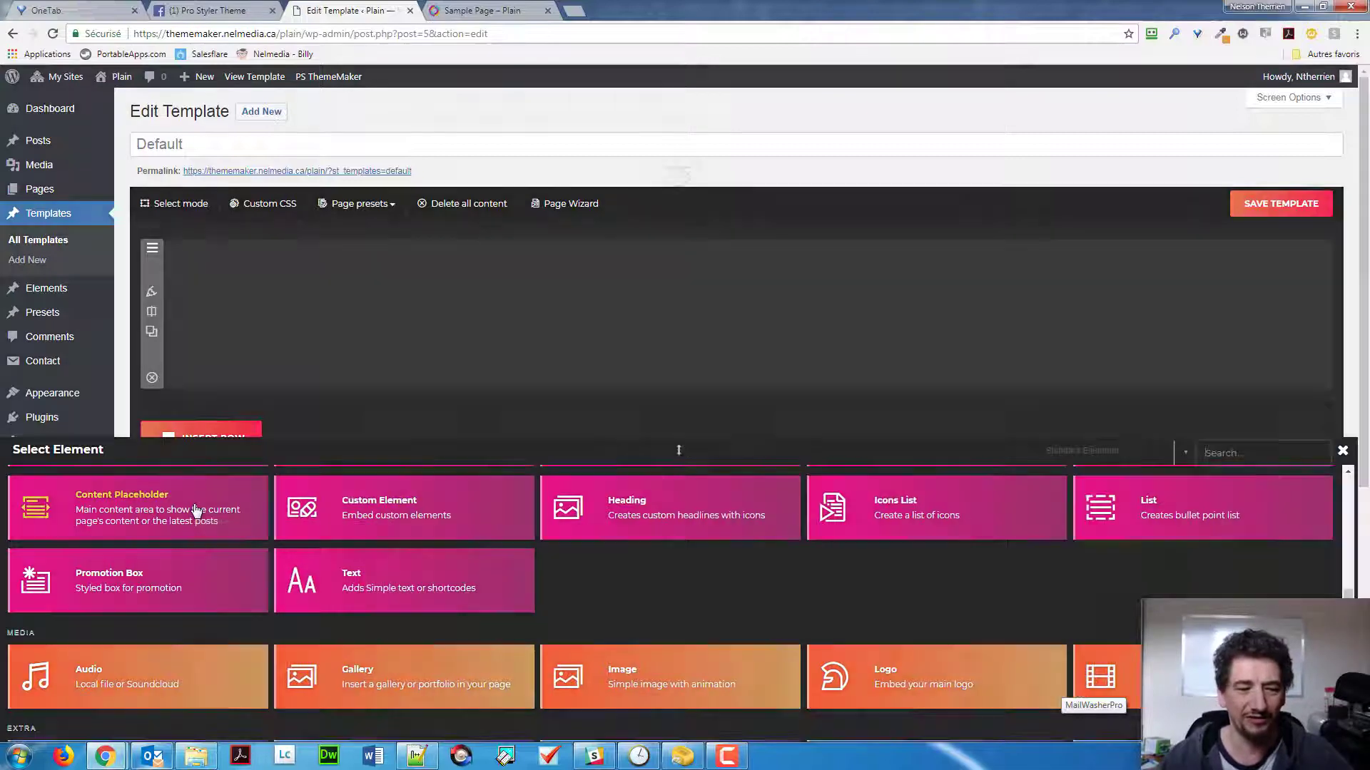
# - Add a Content Placeholder element to the new row
pyautogui.click(138, 508)
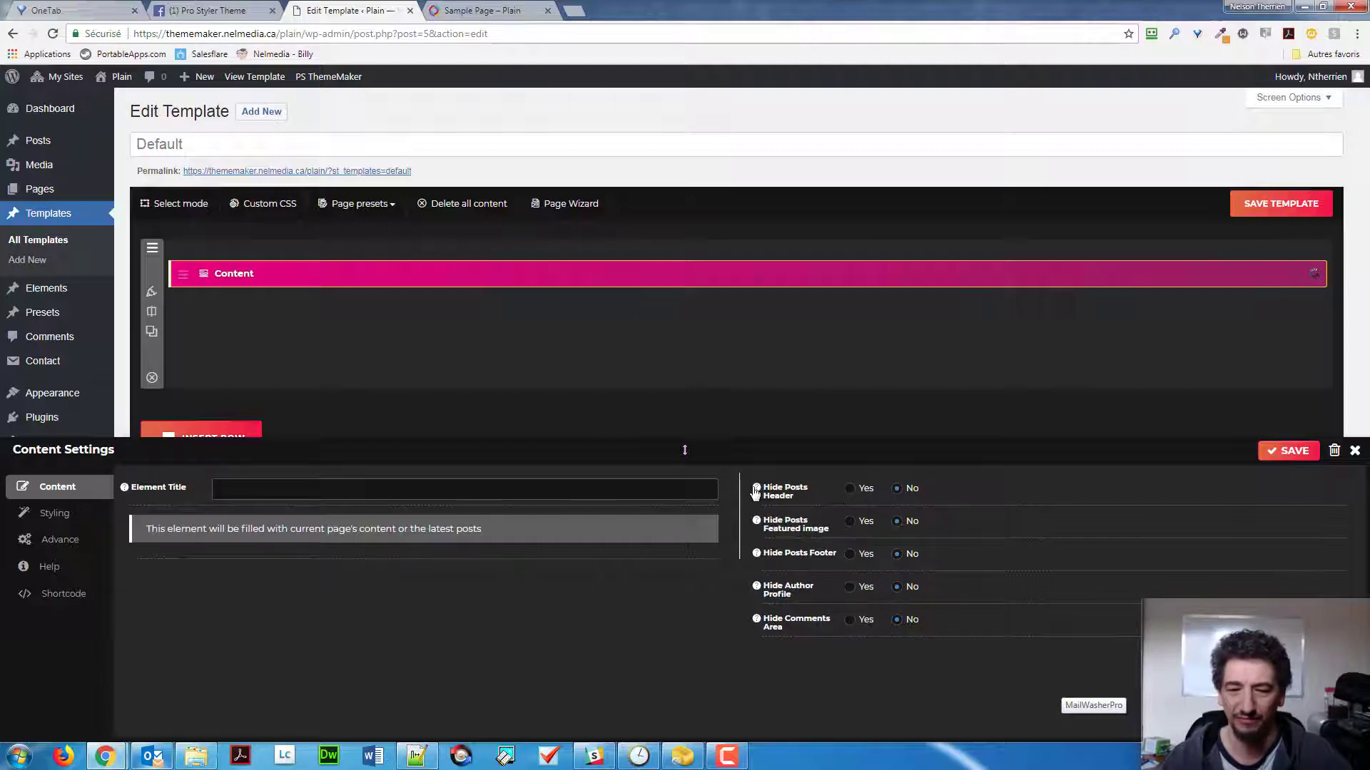
pyautogui.moveTo(756, 488)
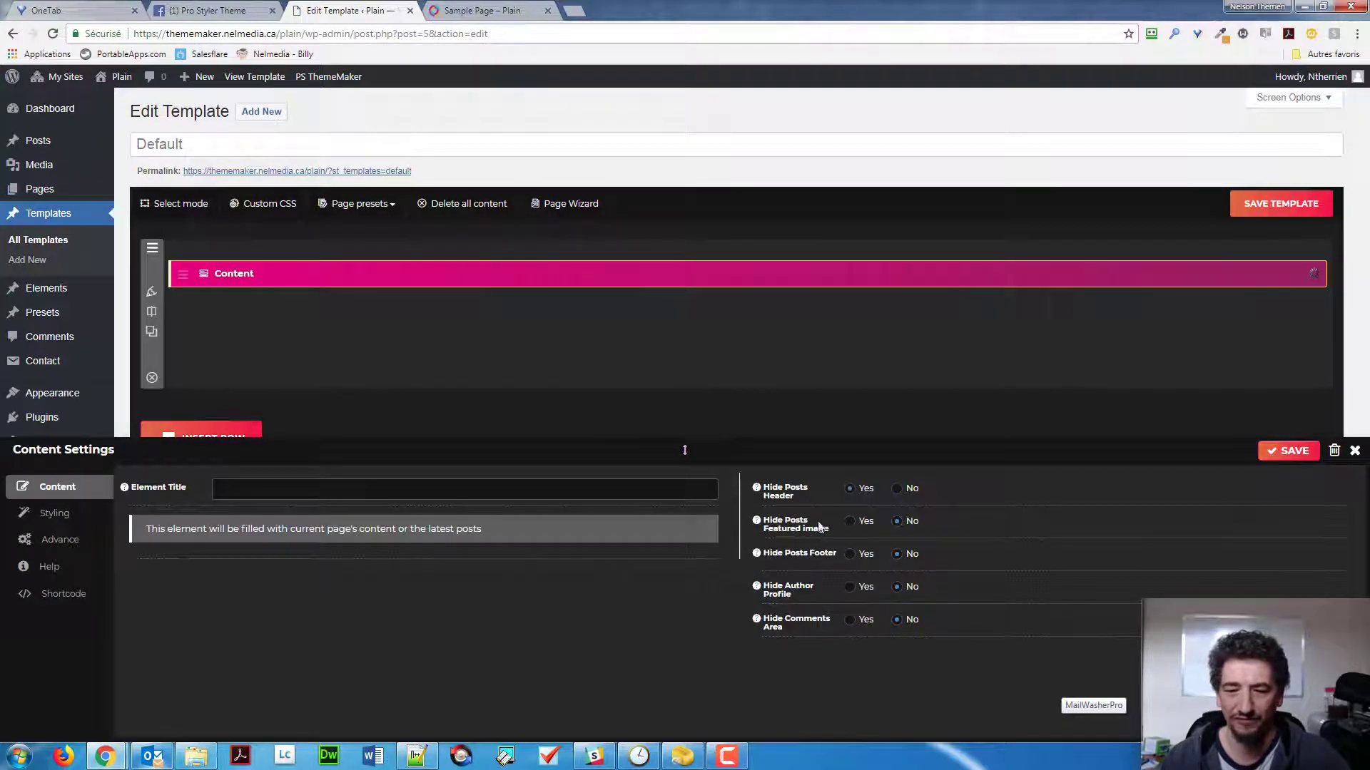
# - Set Hide Posts Featured image, Footer and Author Profile to Yes
pyautogui.click(847, 521)
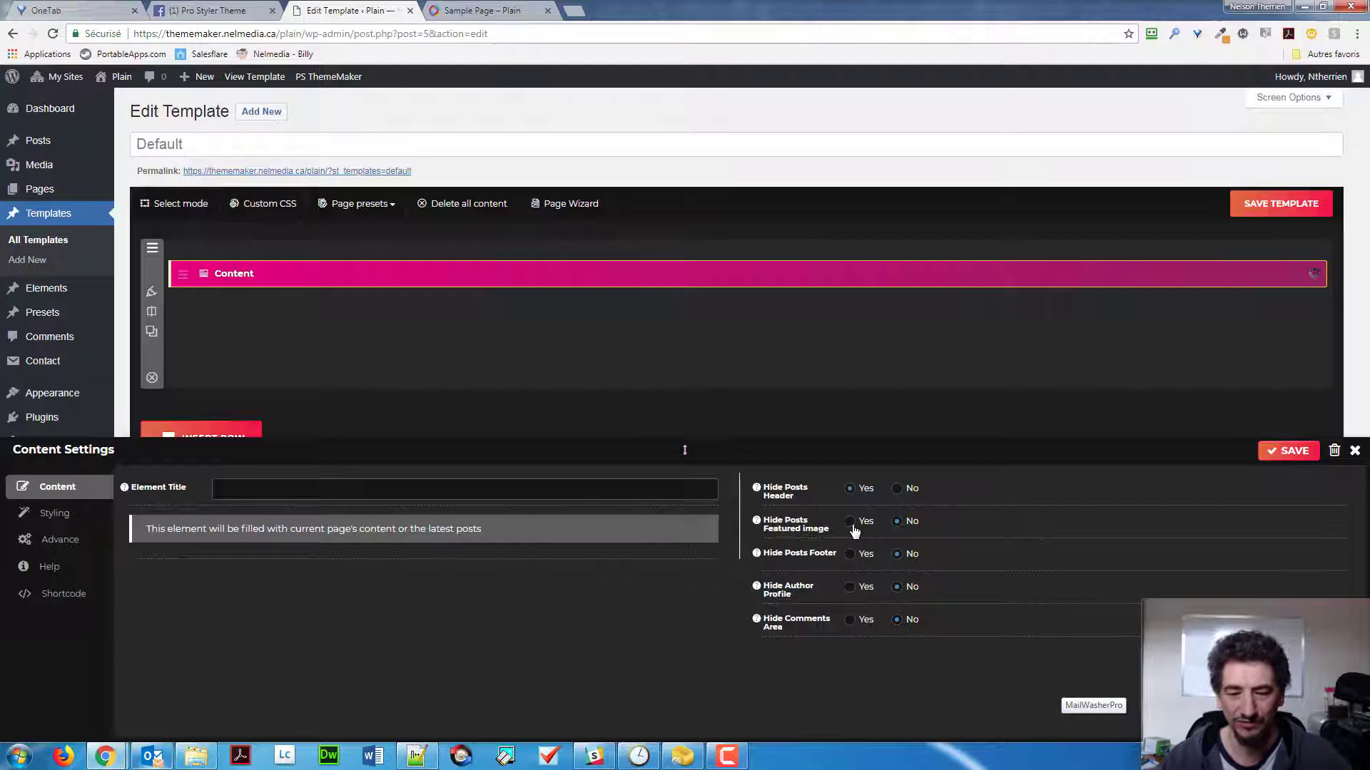
pyautogui.click(896, 522)
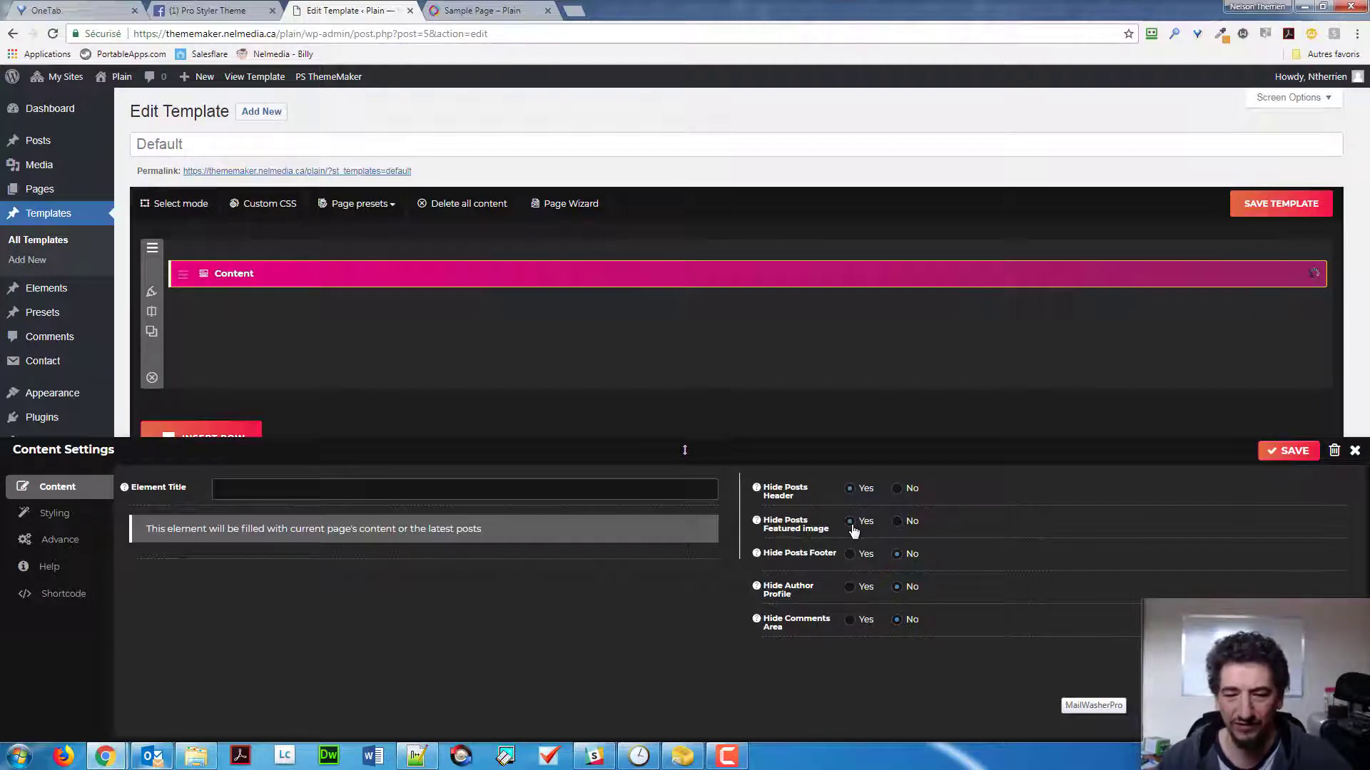
pyautogui.click(896, 521)
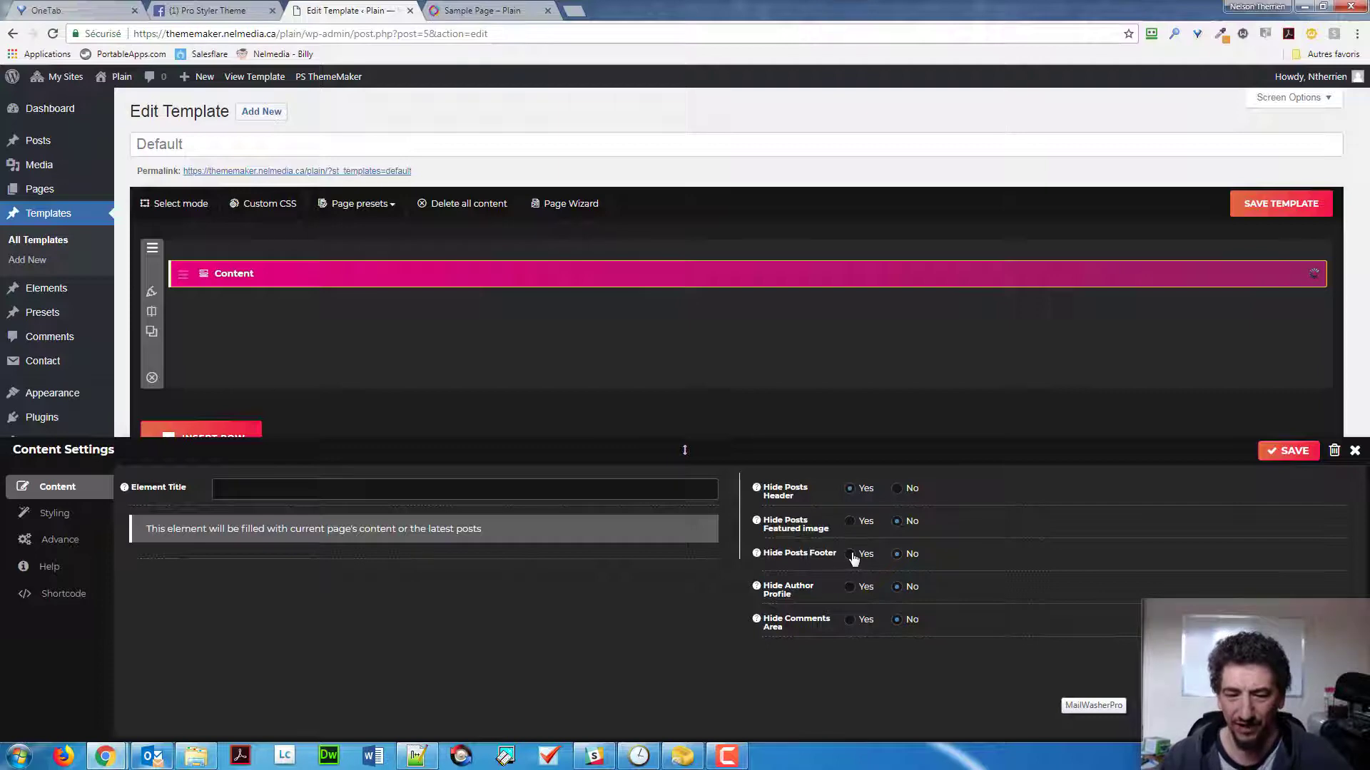
pyautogui.moveTo(858, 593)
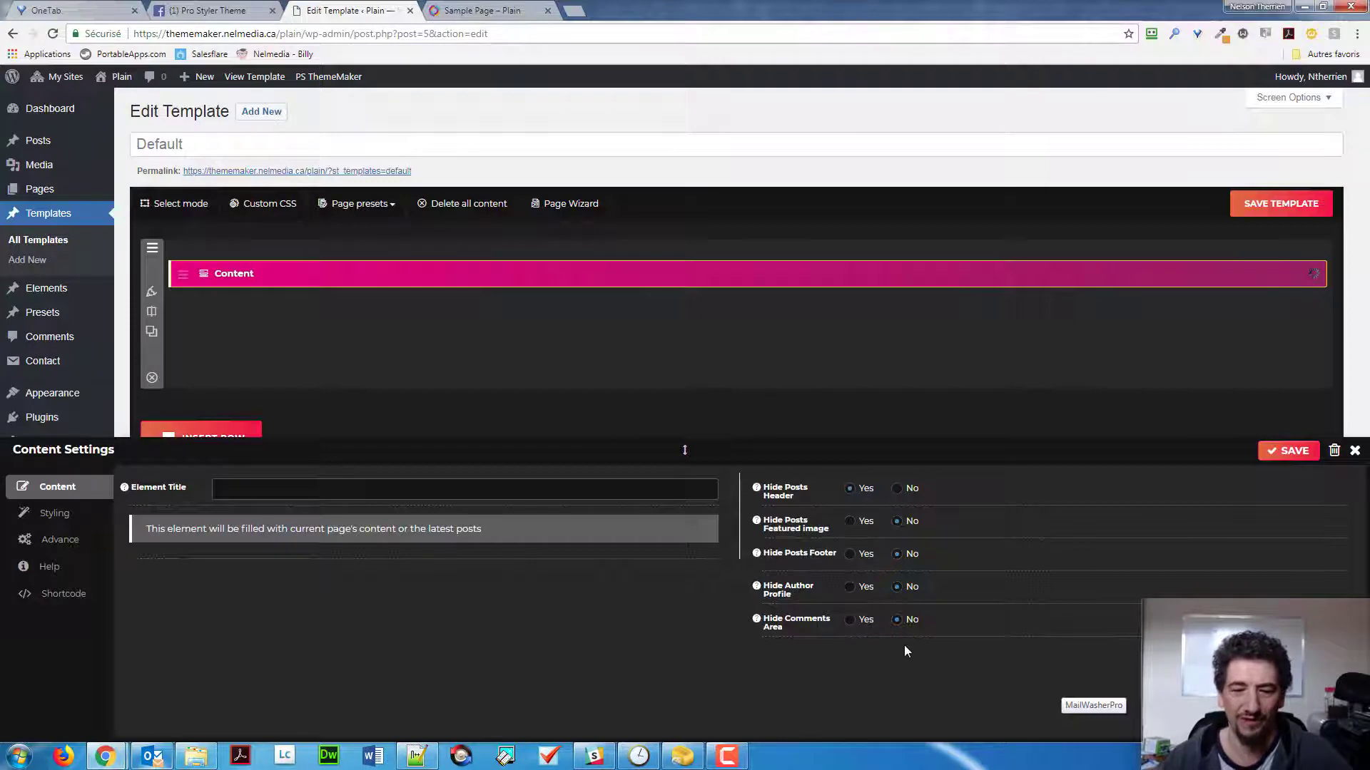
pyautogui.click(848, 520)
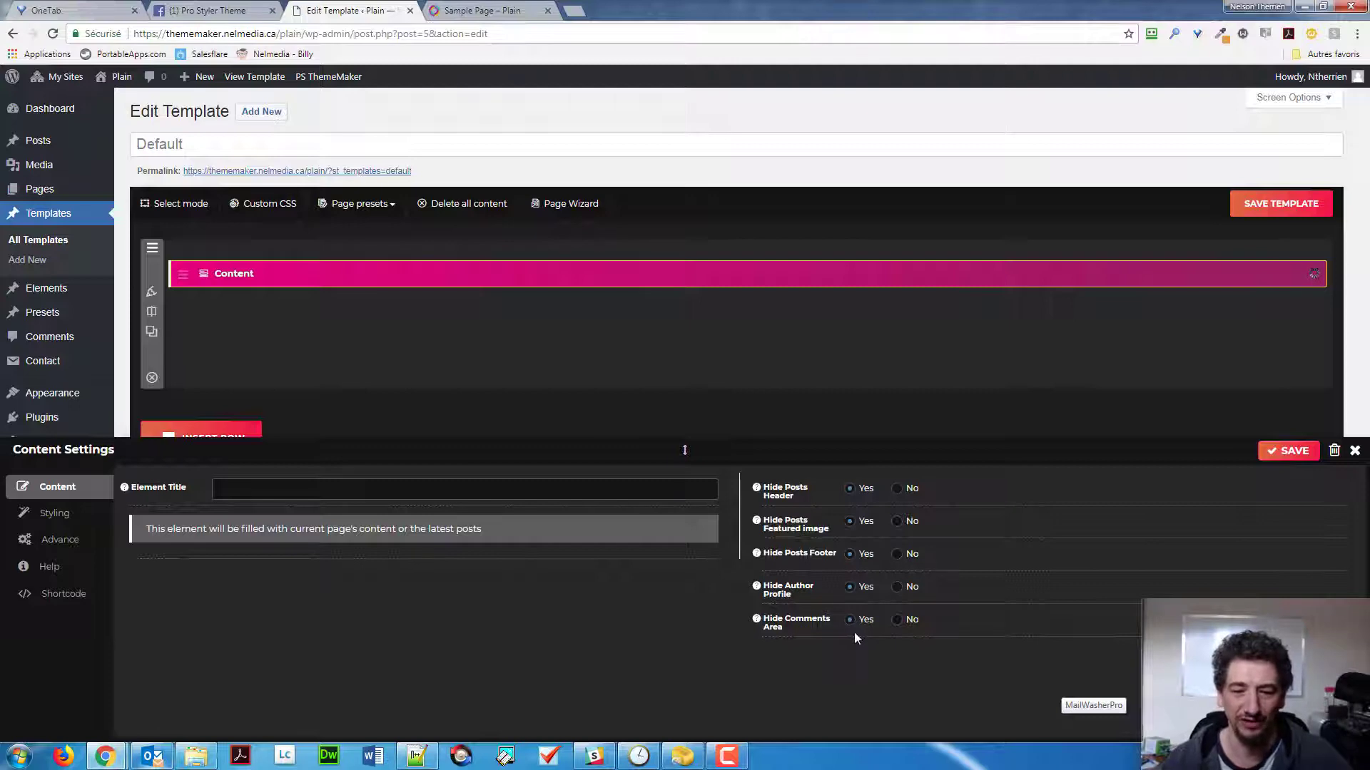
# - Save the Content Placeholder settings and return to the live Sample Page tab
pyautogui.click(1355, 449)
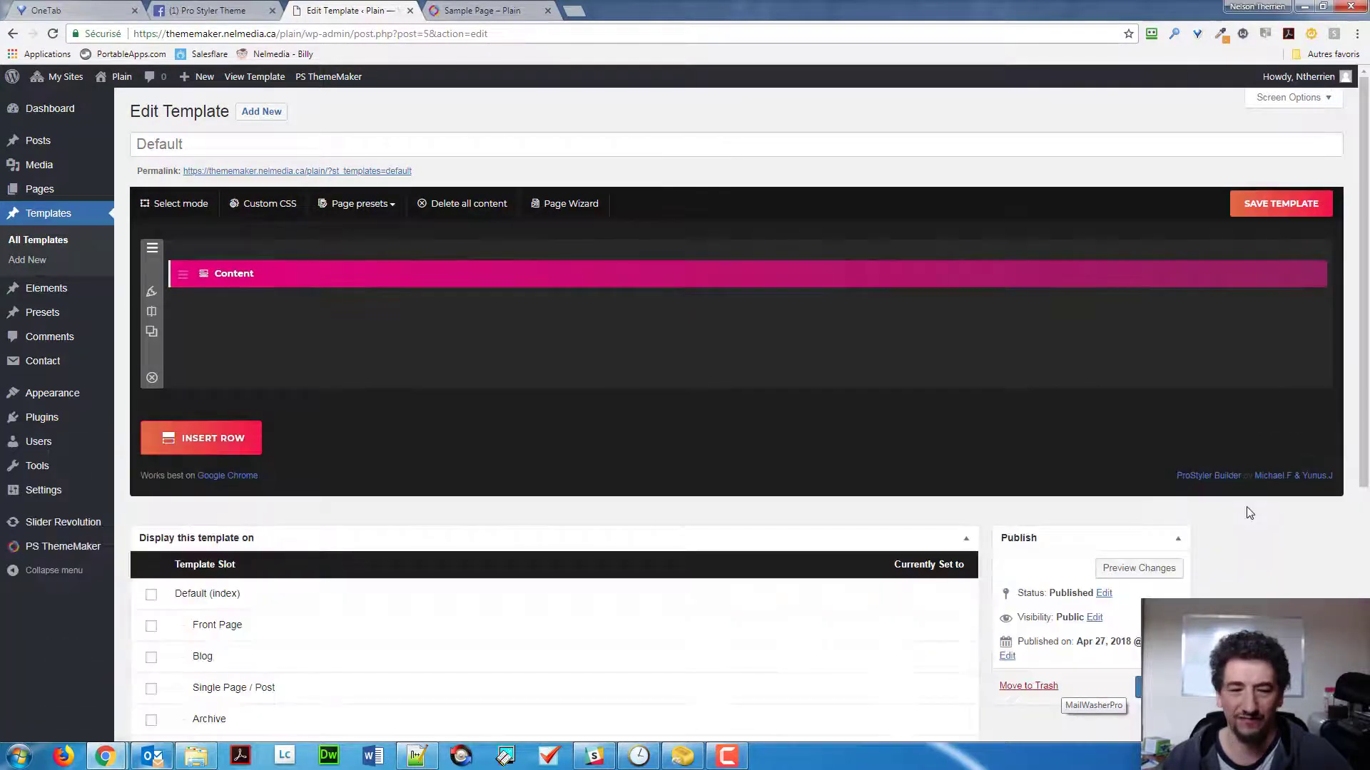
pyautogui.moveTo(394, 429)
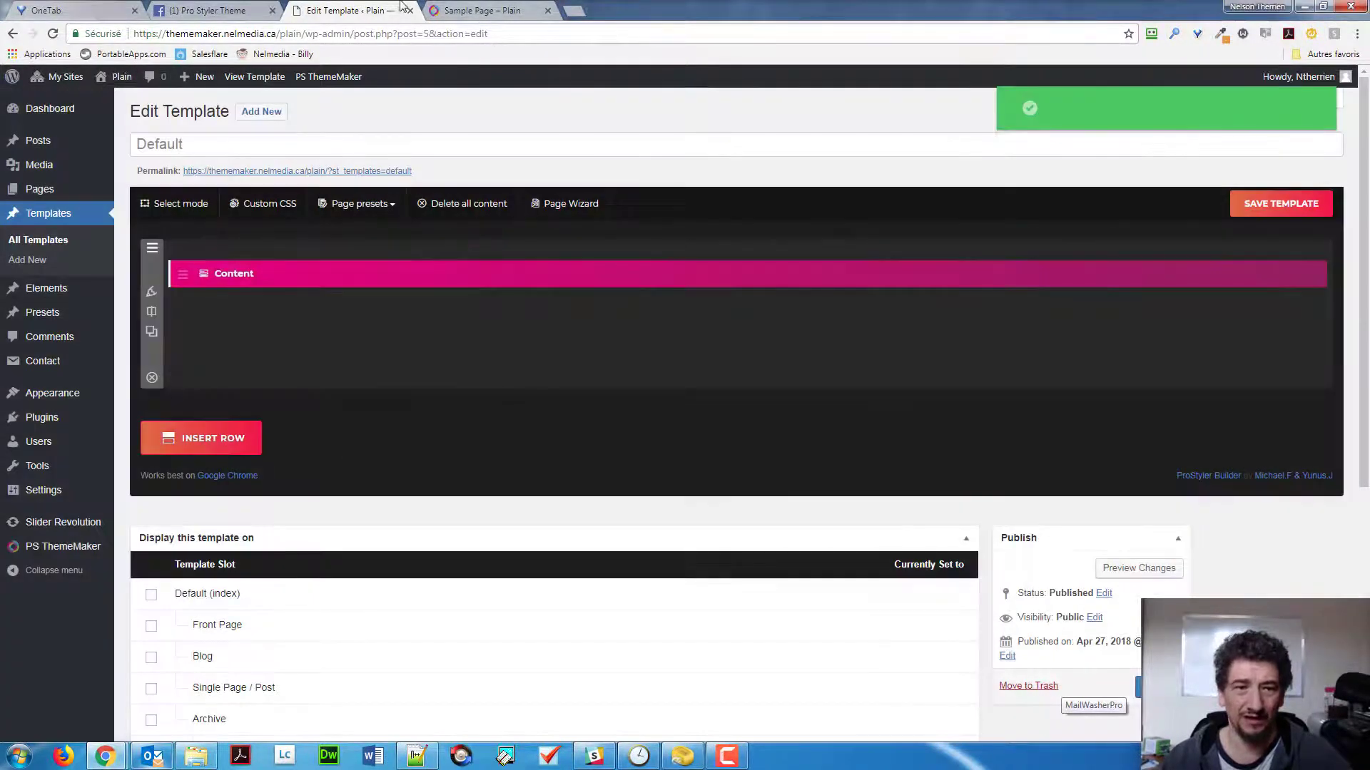
pyautogui.click(480, 10)
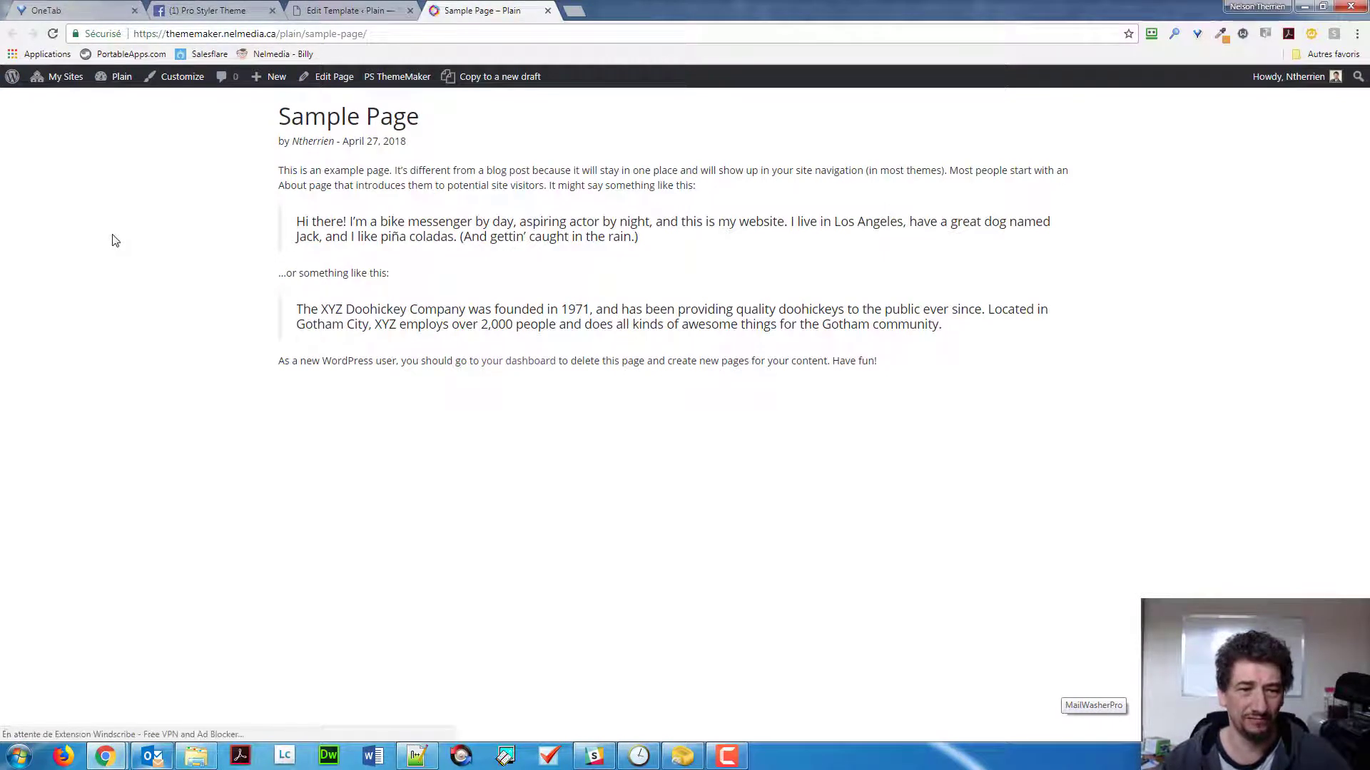
pyautogui.moveTo(450, 199)
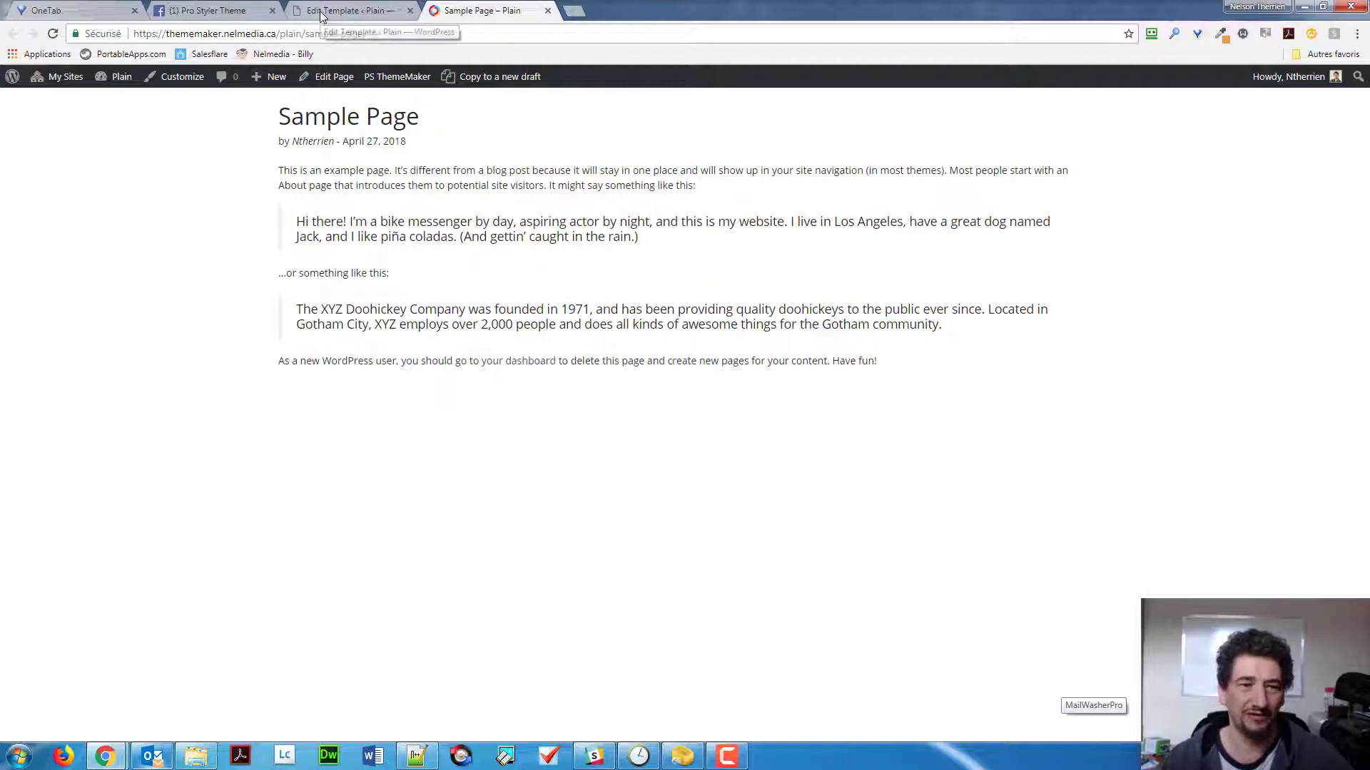
# - Tick Default (index) under Display this template on and save the template
pyautogui.click(350, 10)
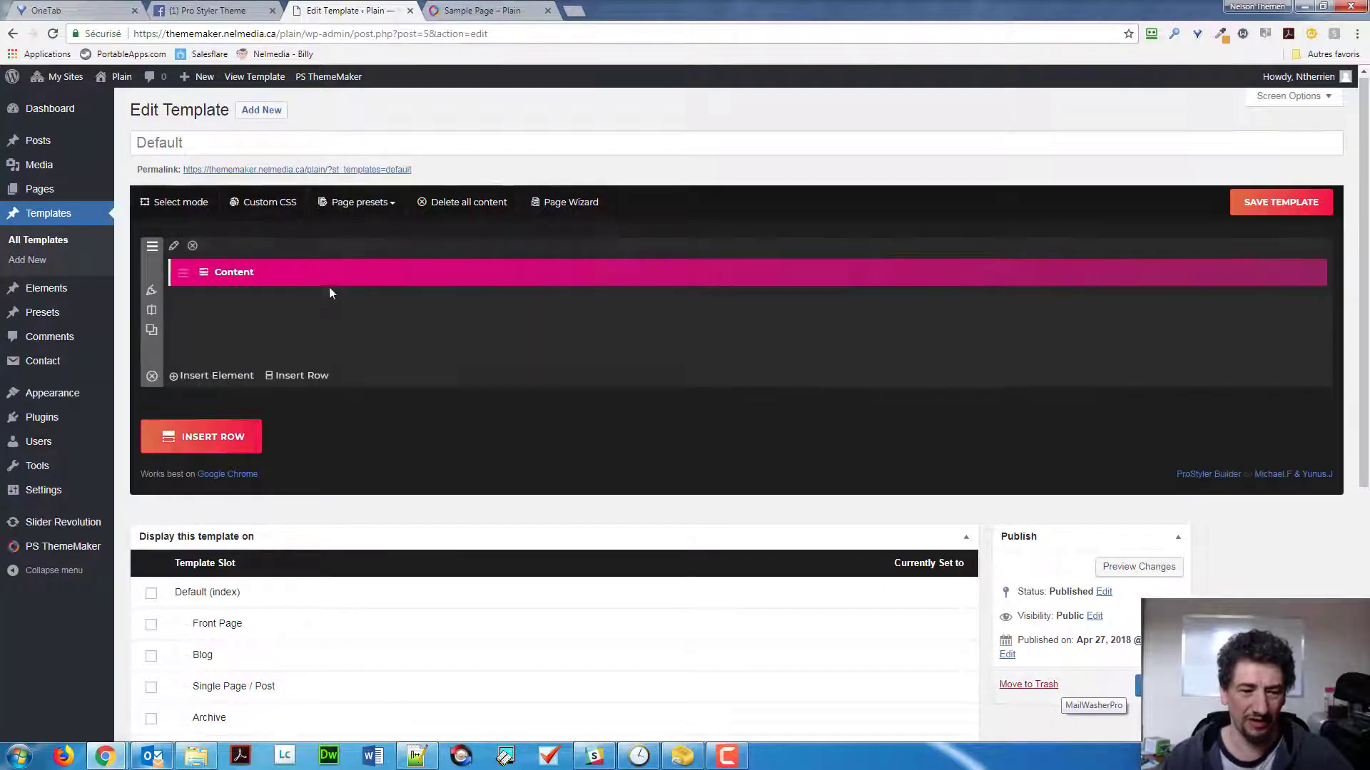
pyautogui.scroll(-3)
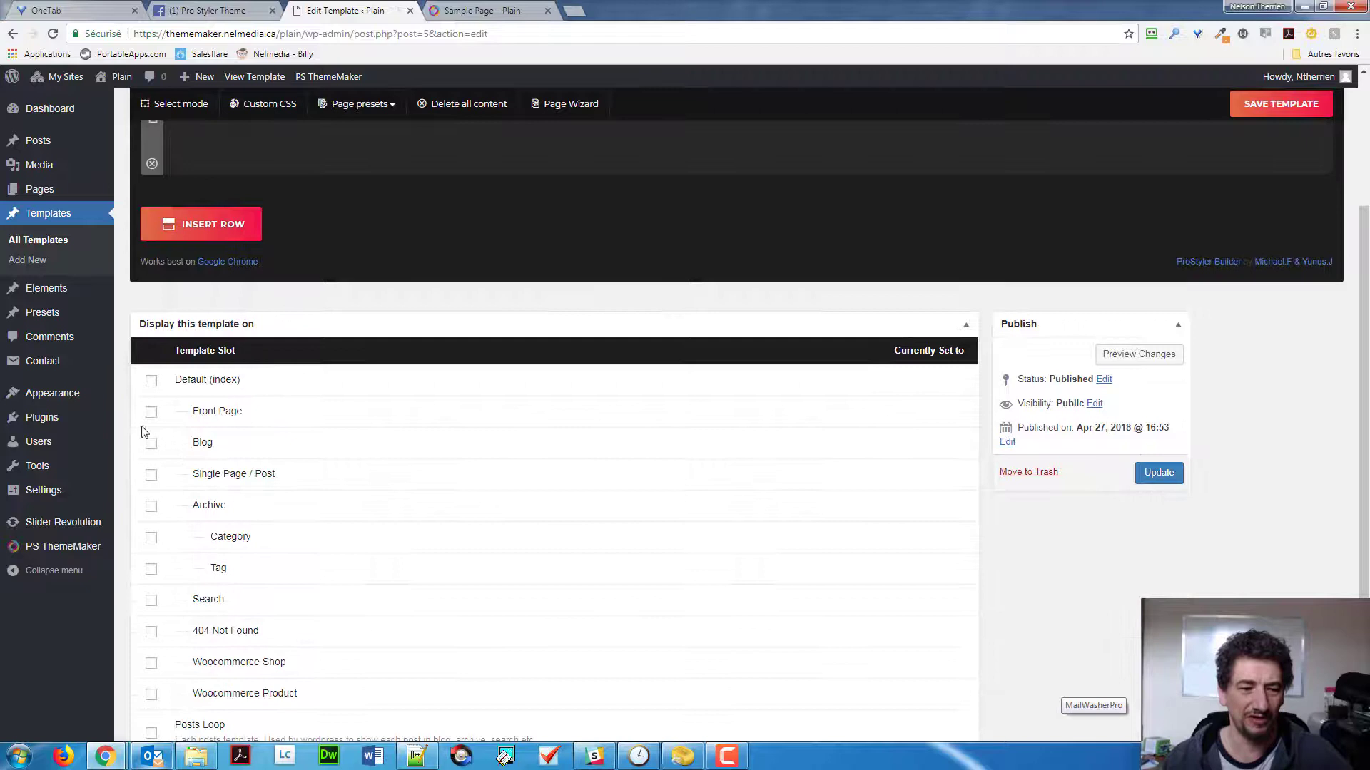
pyautogui.click(151, 379)
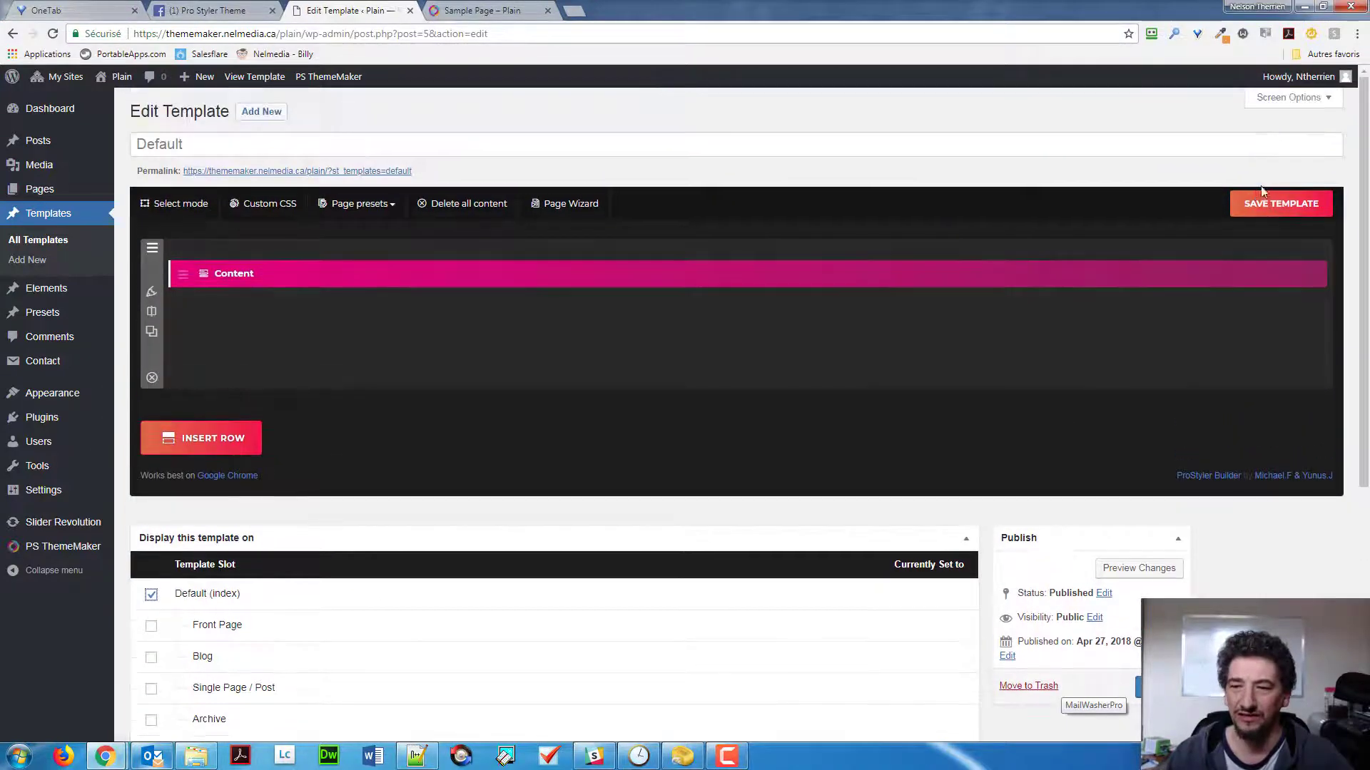
pyautogui.click(1281, 203)
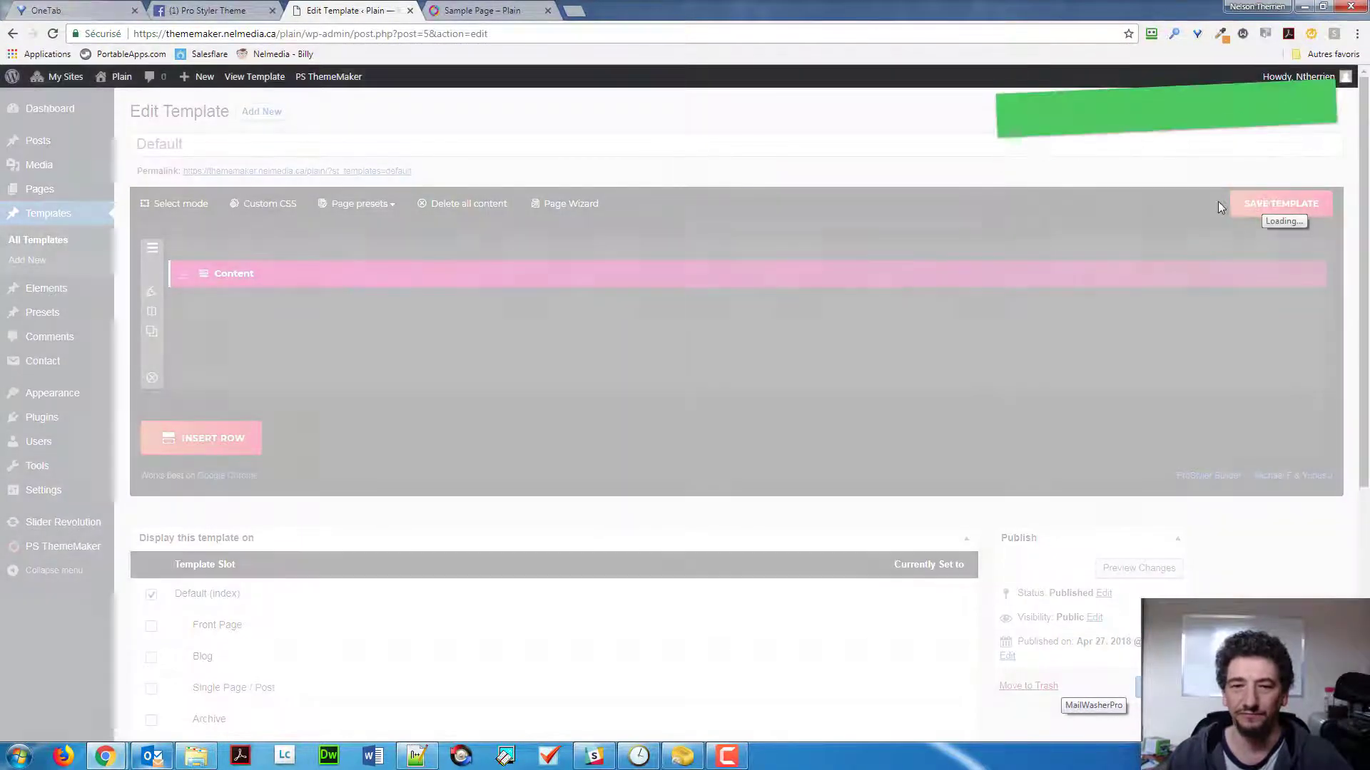
pyautogui.click(1281, 204)
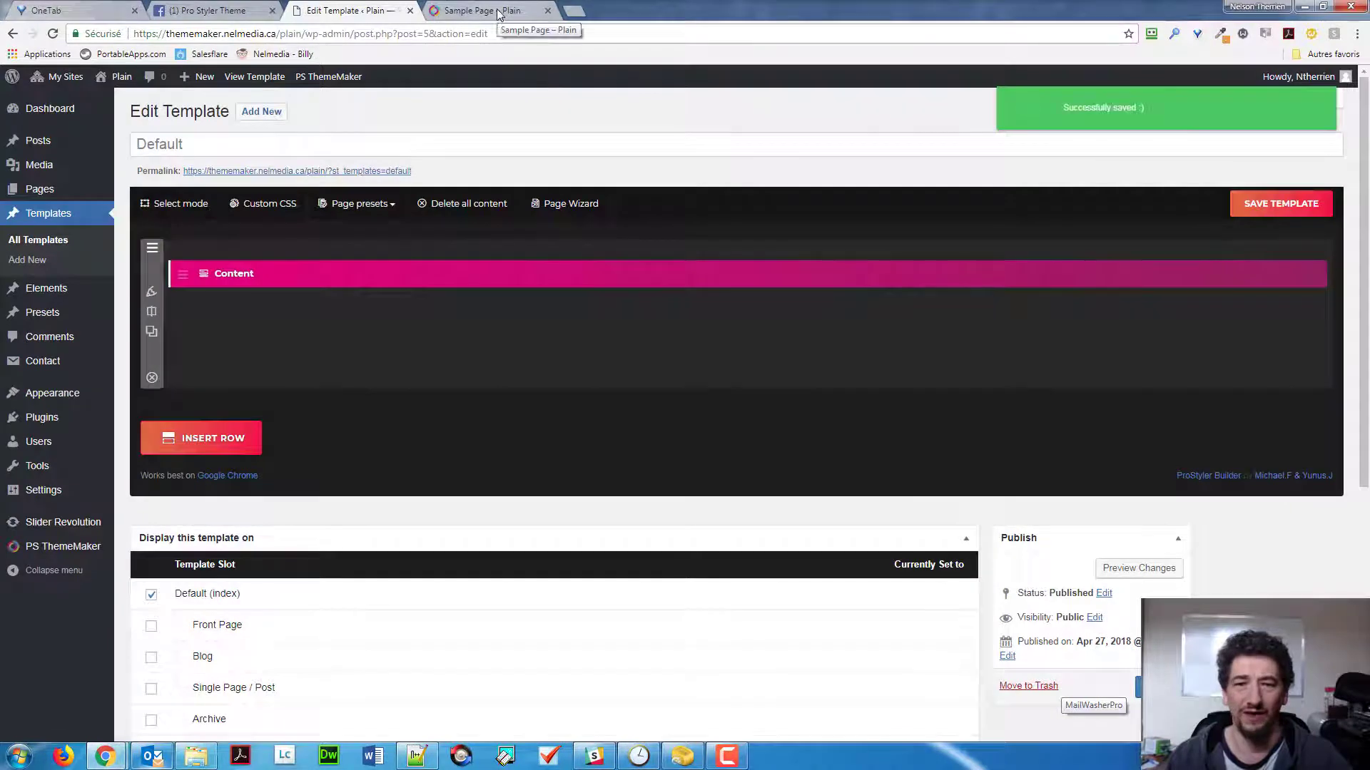
# - Check the Sample Page now lacks title, author and date, then return to the editor
pyautogui.click(489, 10)
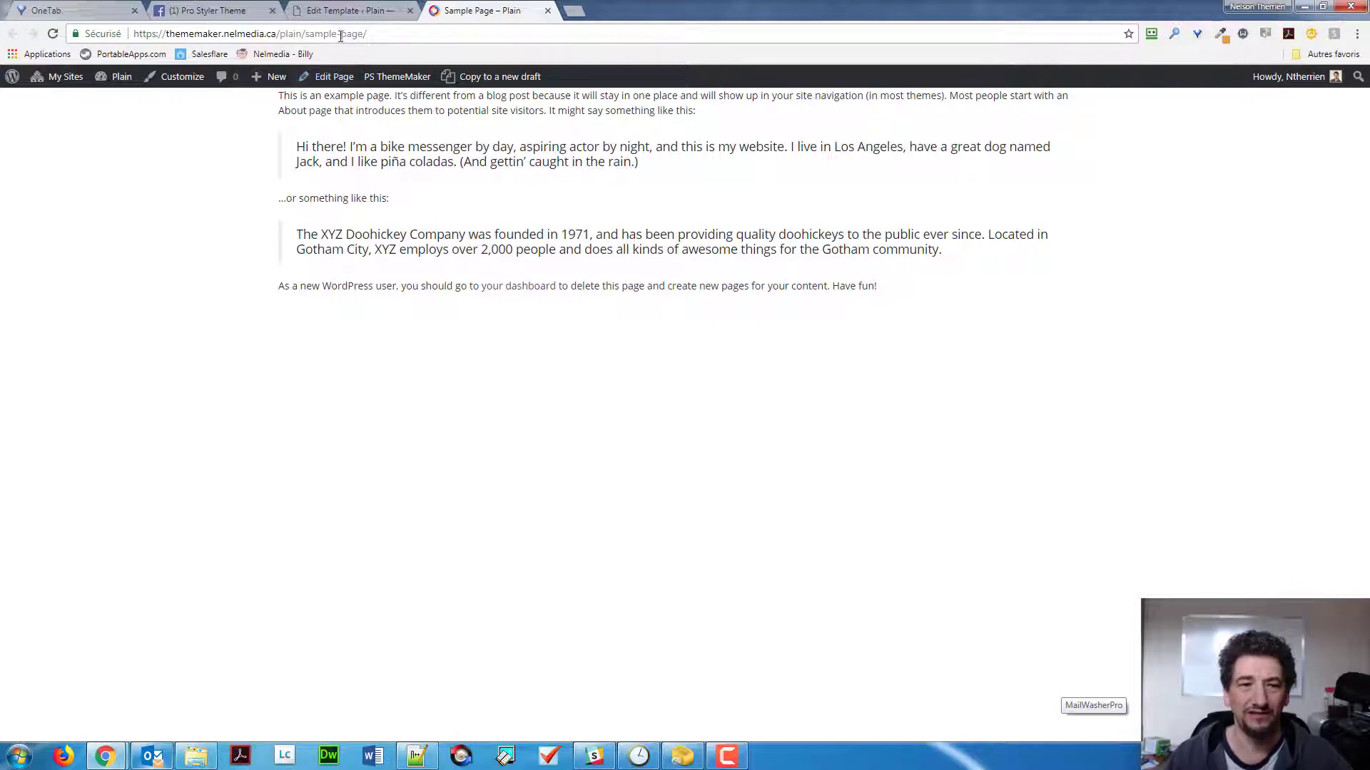
pyautogui.click(350, 10)
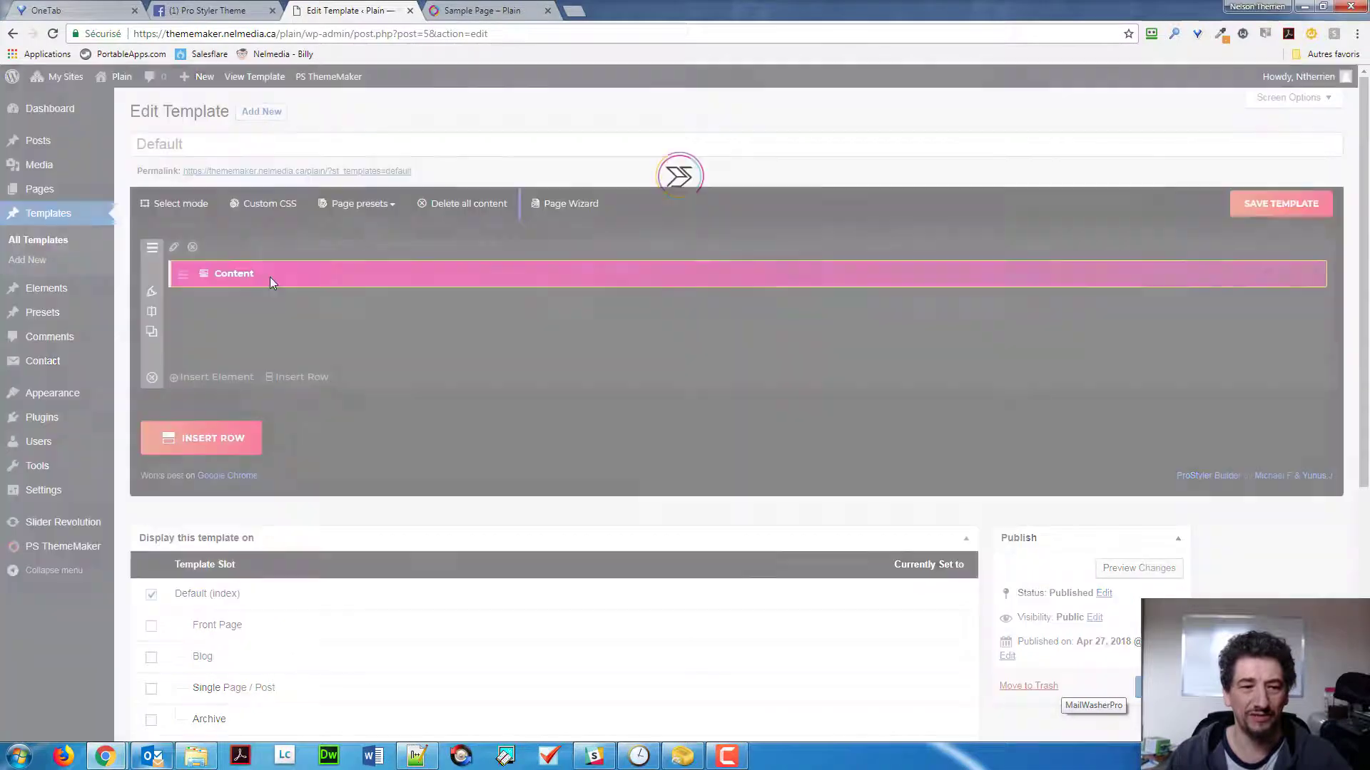
# - Give the Content element a 20 px Margin Top under Styling and save the template
pyautogui.click(234, 273)
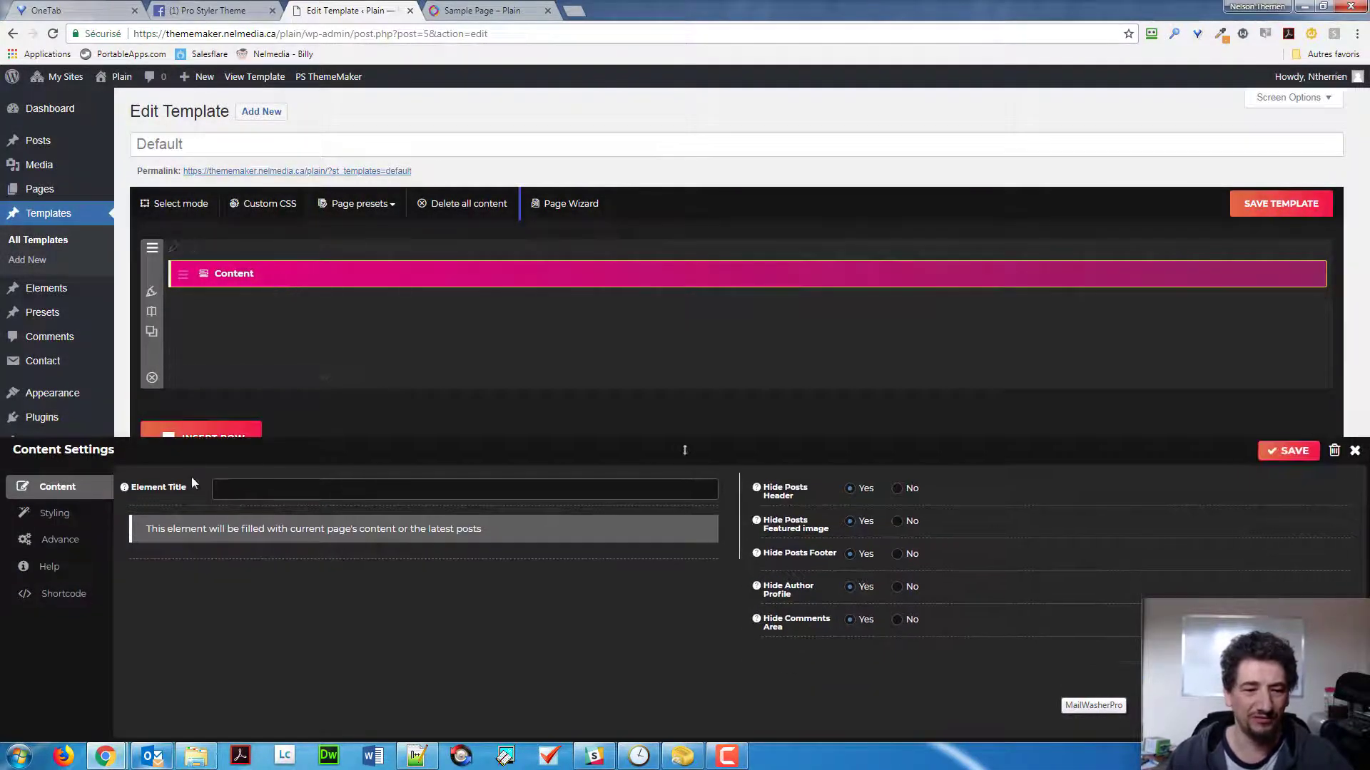
pyautogui.click(54, 514)
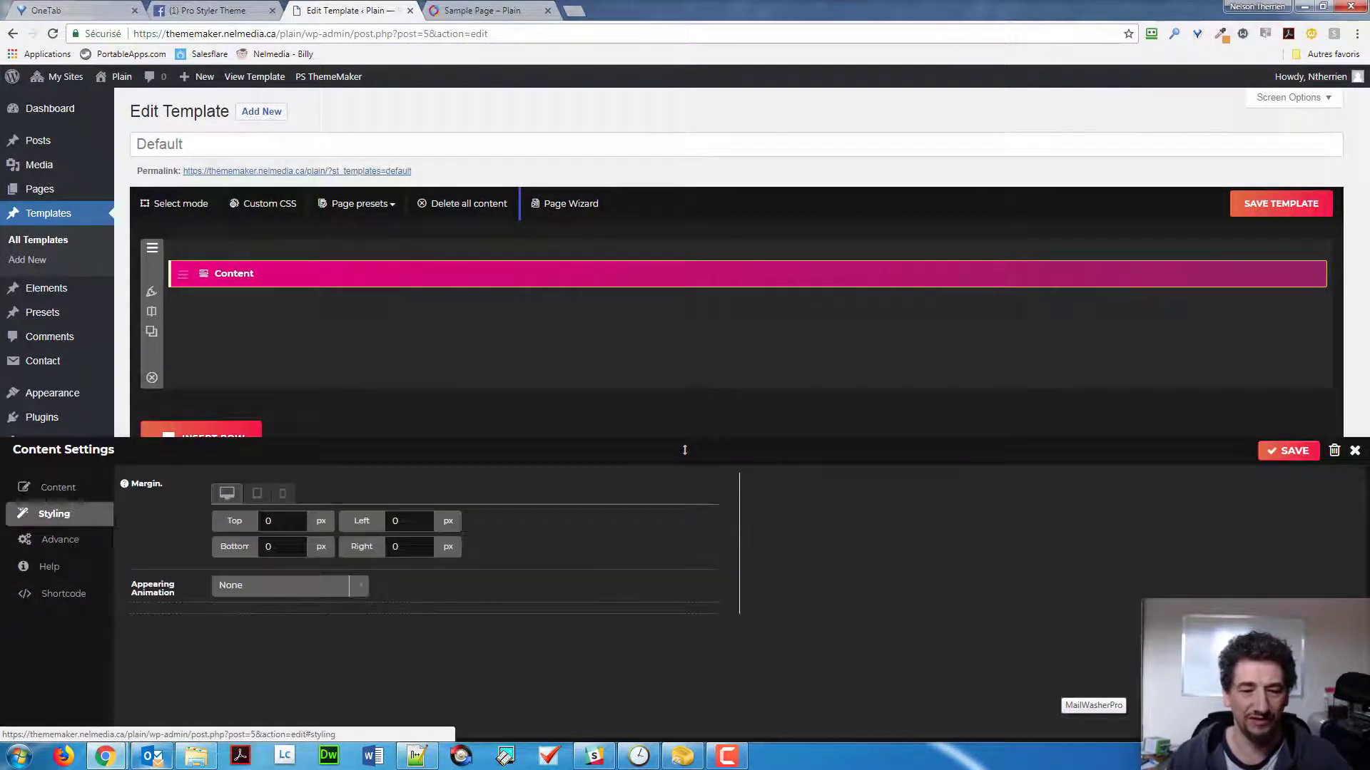
pyautogui.click(282, 521)
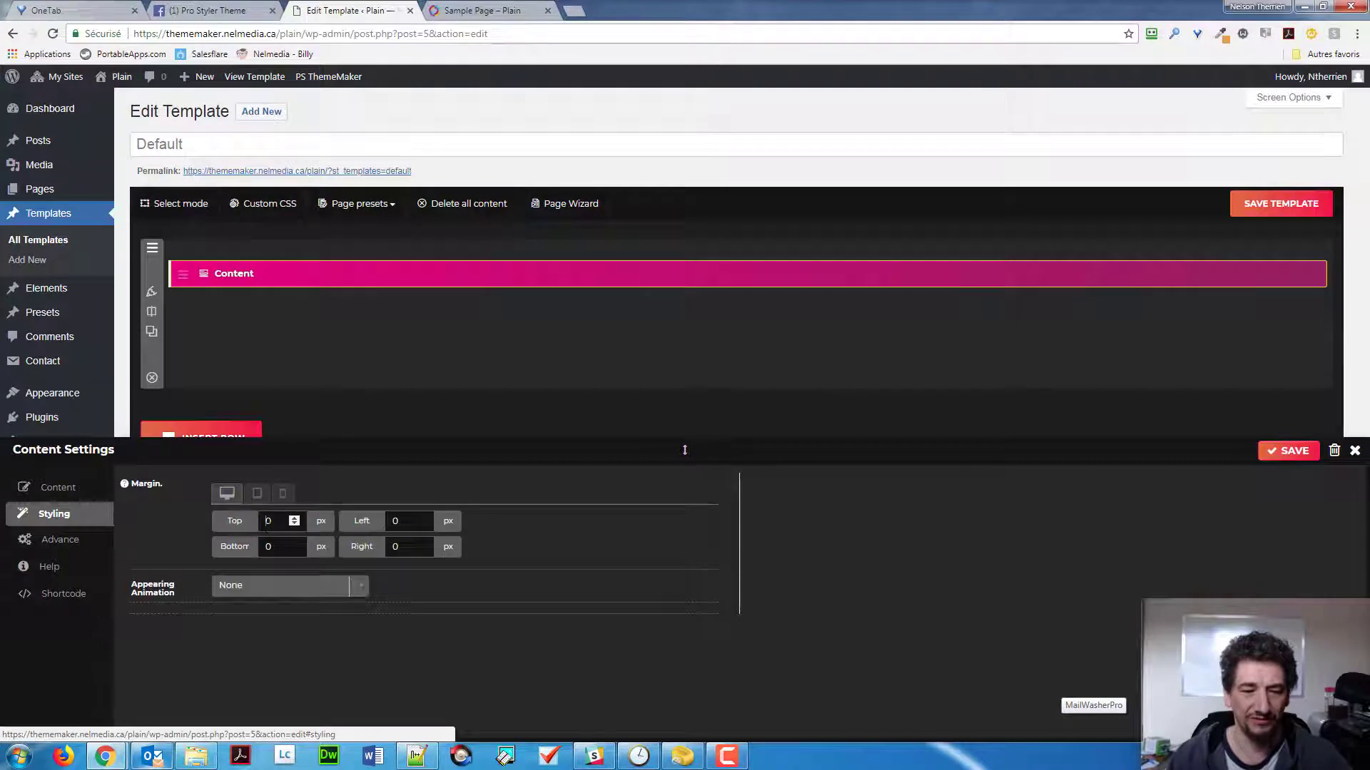
pyautogui.write('20')
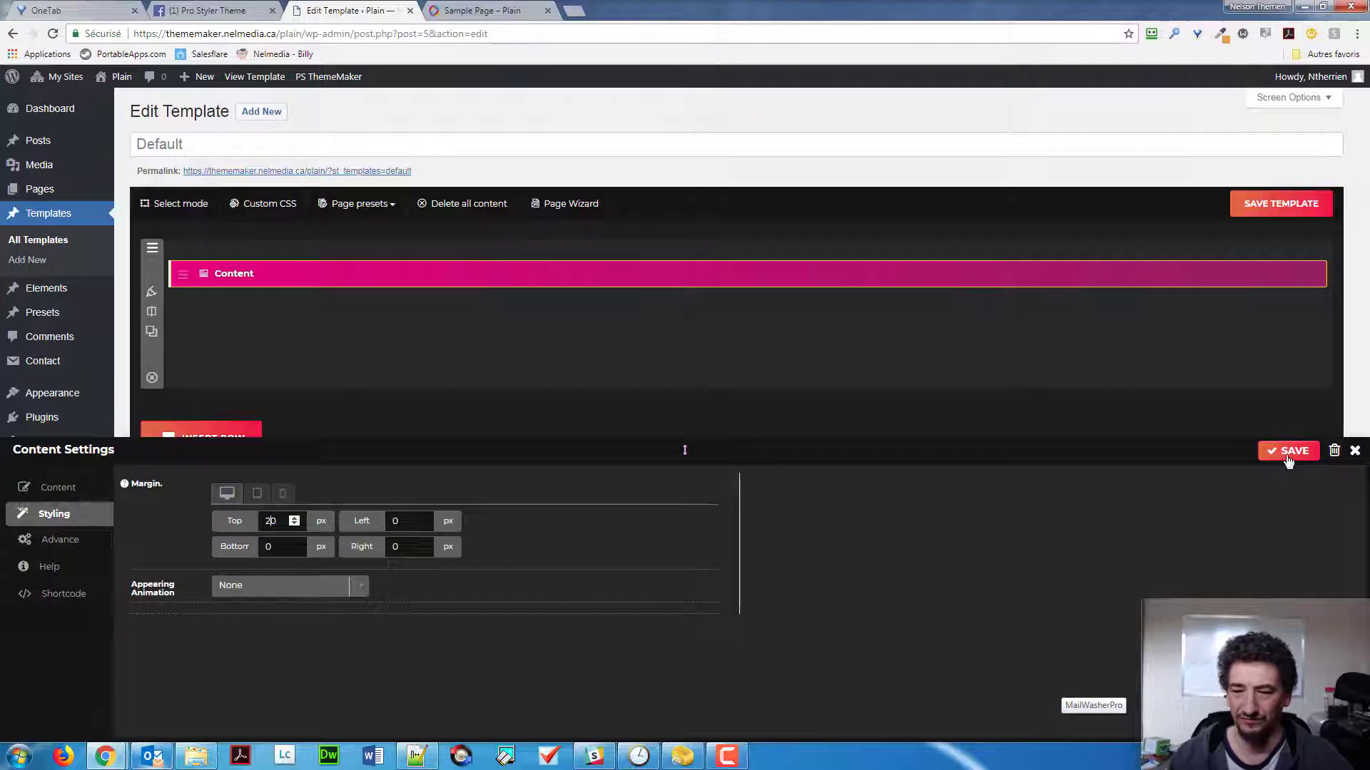
pyautogui.click(1287, 451)
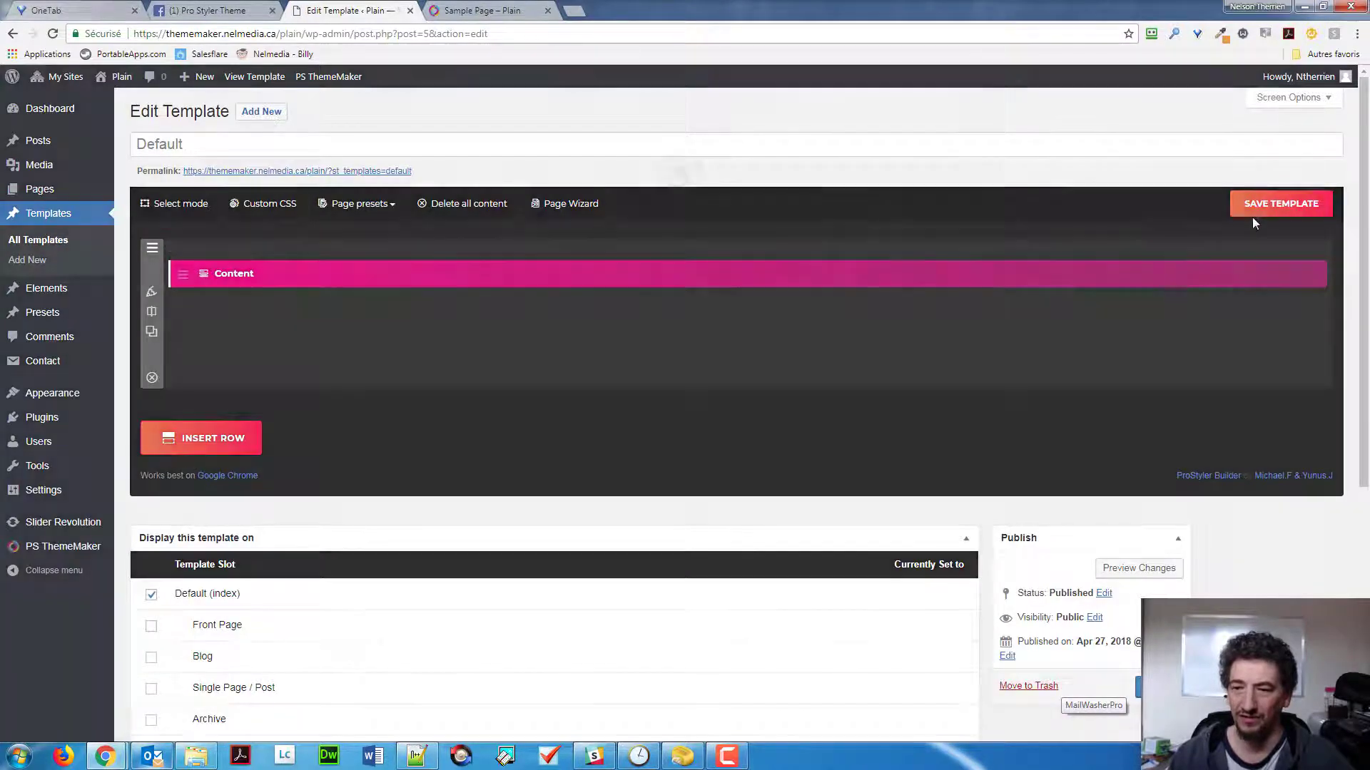
pyautogui.click(1280, 203)
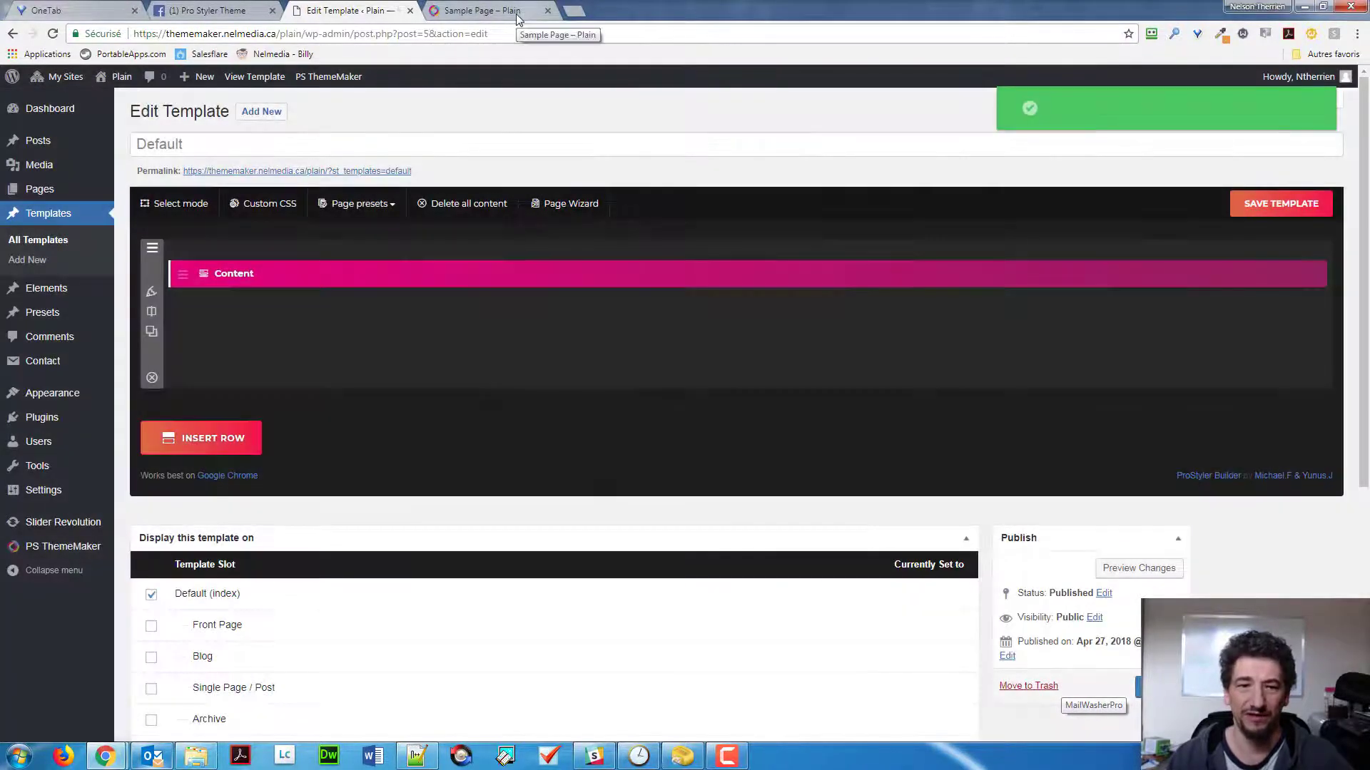
# - Switch to the Sample Page tab to check the new top spacing
pyautogui.click(489, 10)
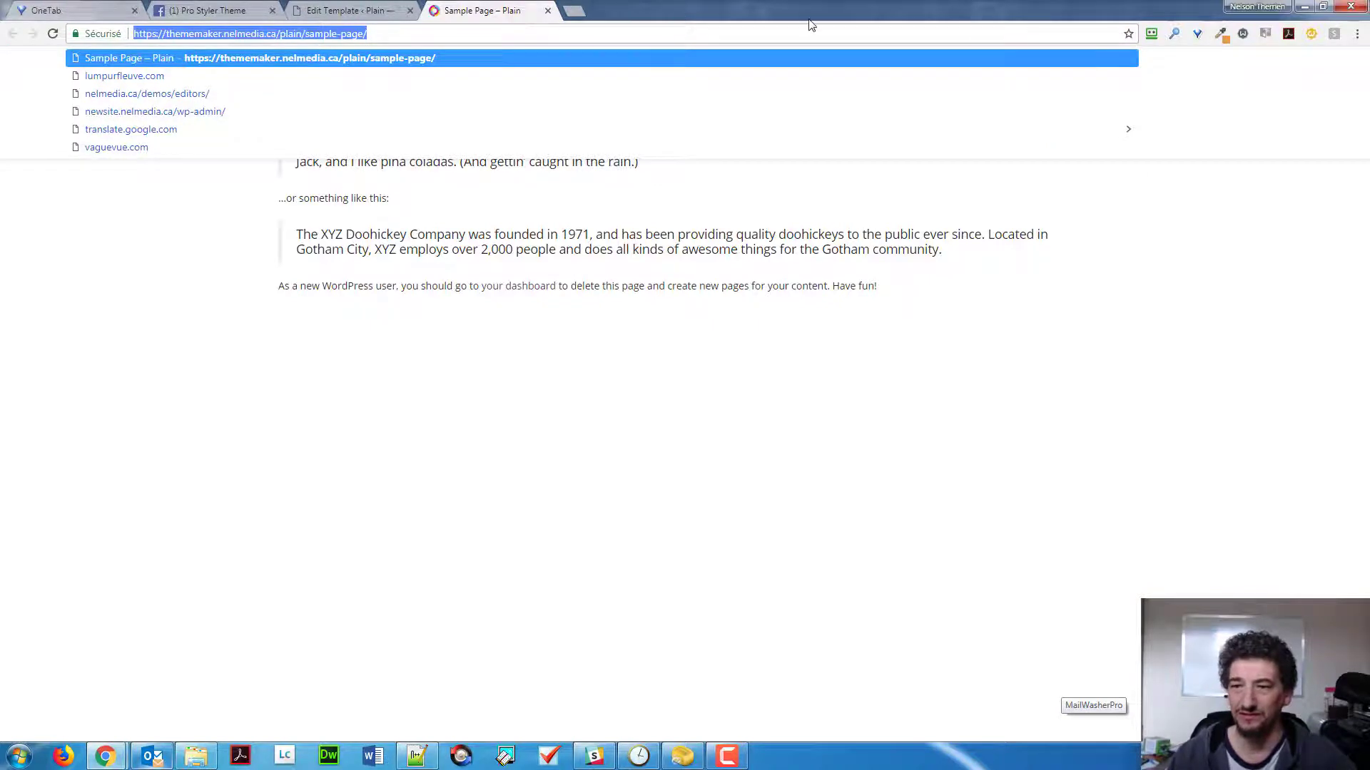
# - Return from the Chrome menu to the Edit Template tab for the Default template
pyautogui.click(1357, 33)
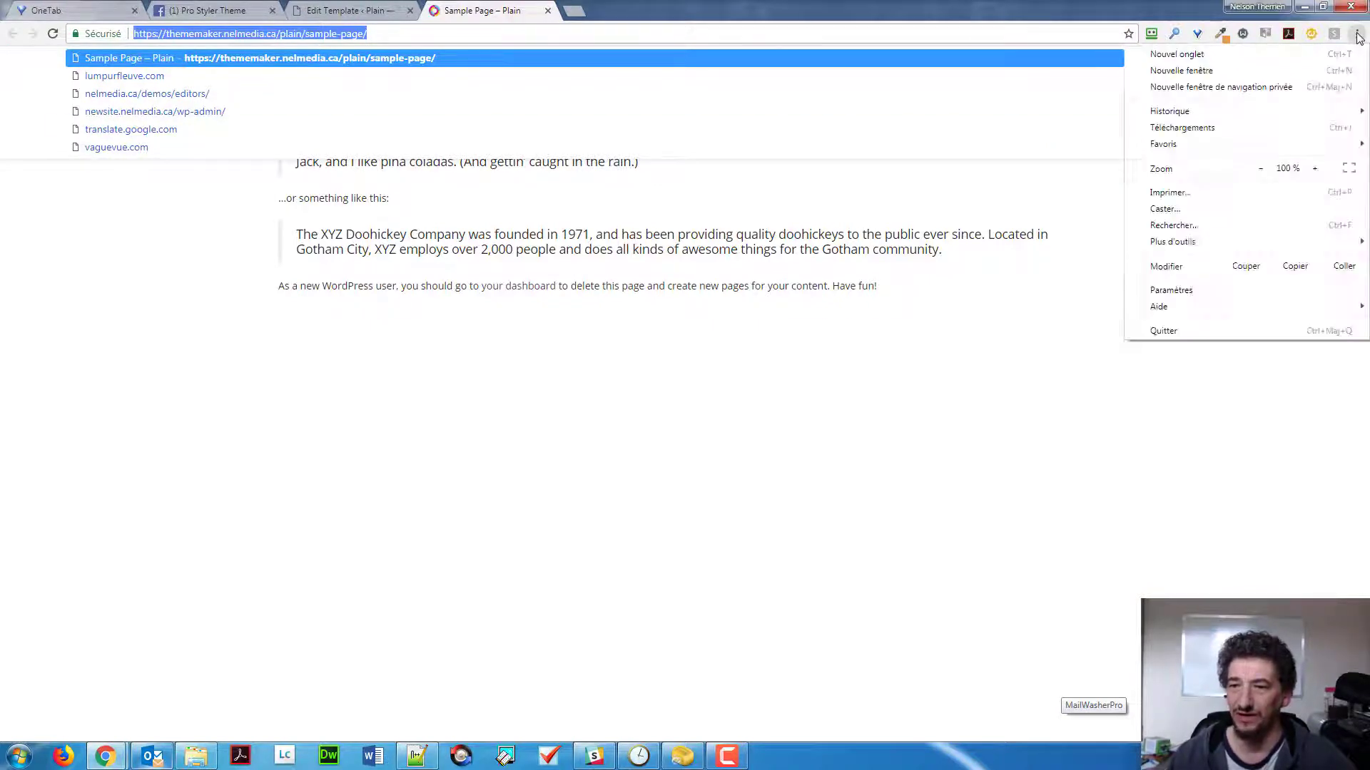
pyautogui.click(1177, 53)
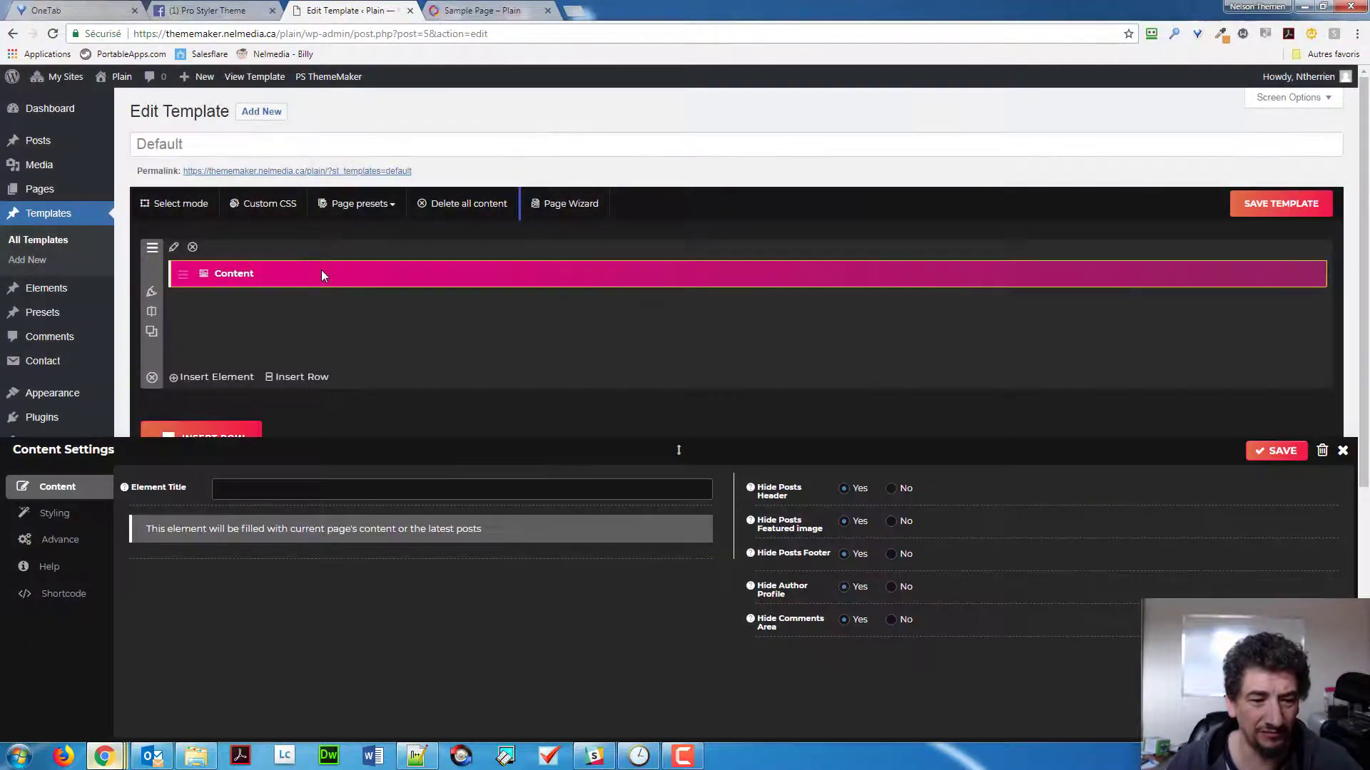
# - Try a Top margin of 500 in Styling, check the Advance options, and return to Content settings
pyautogui.click(55, 512)
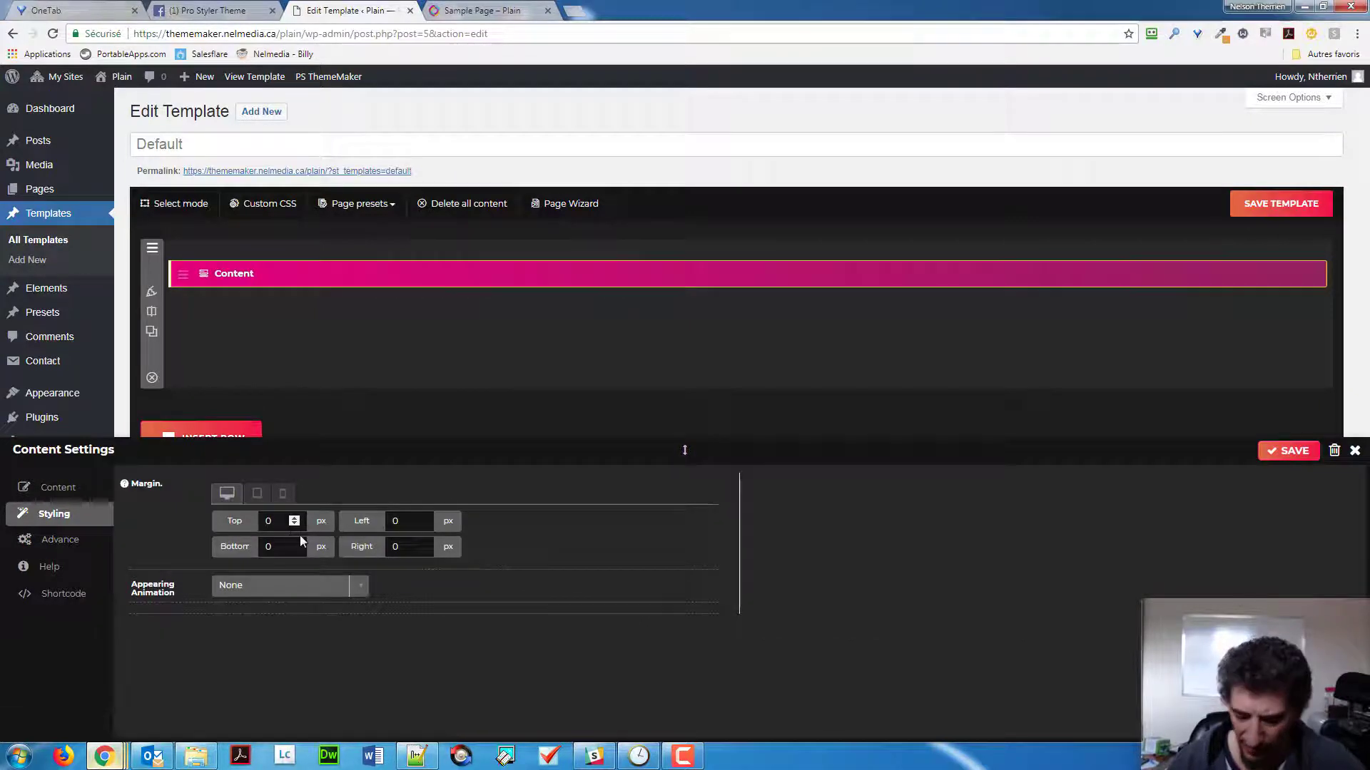
pyautogui.write('500')
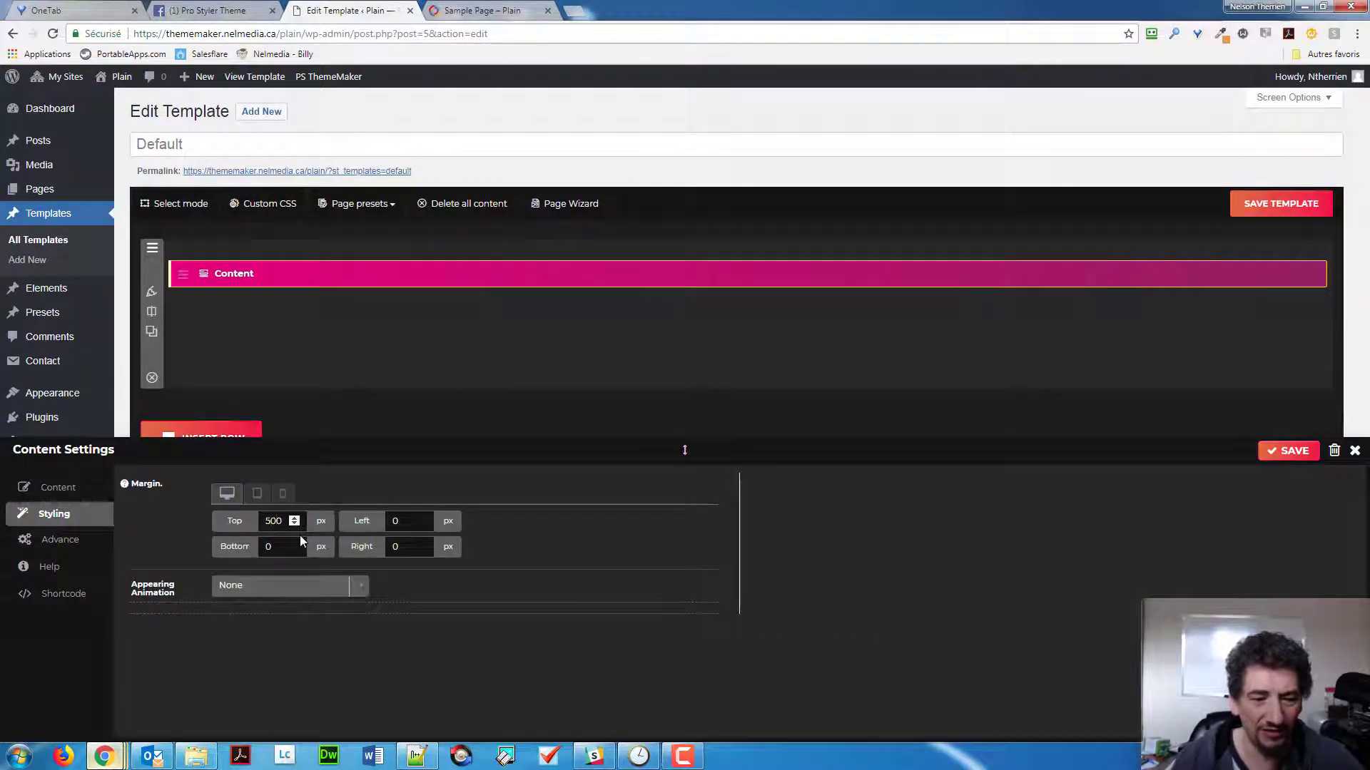
pyautogui.click(295, 524)
pyautogui.write('0')
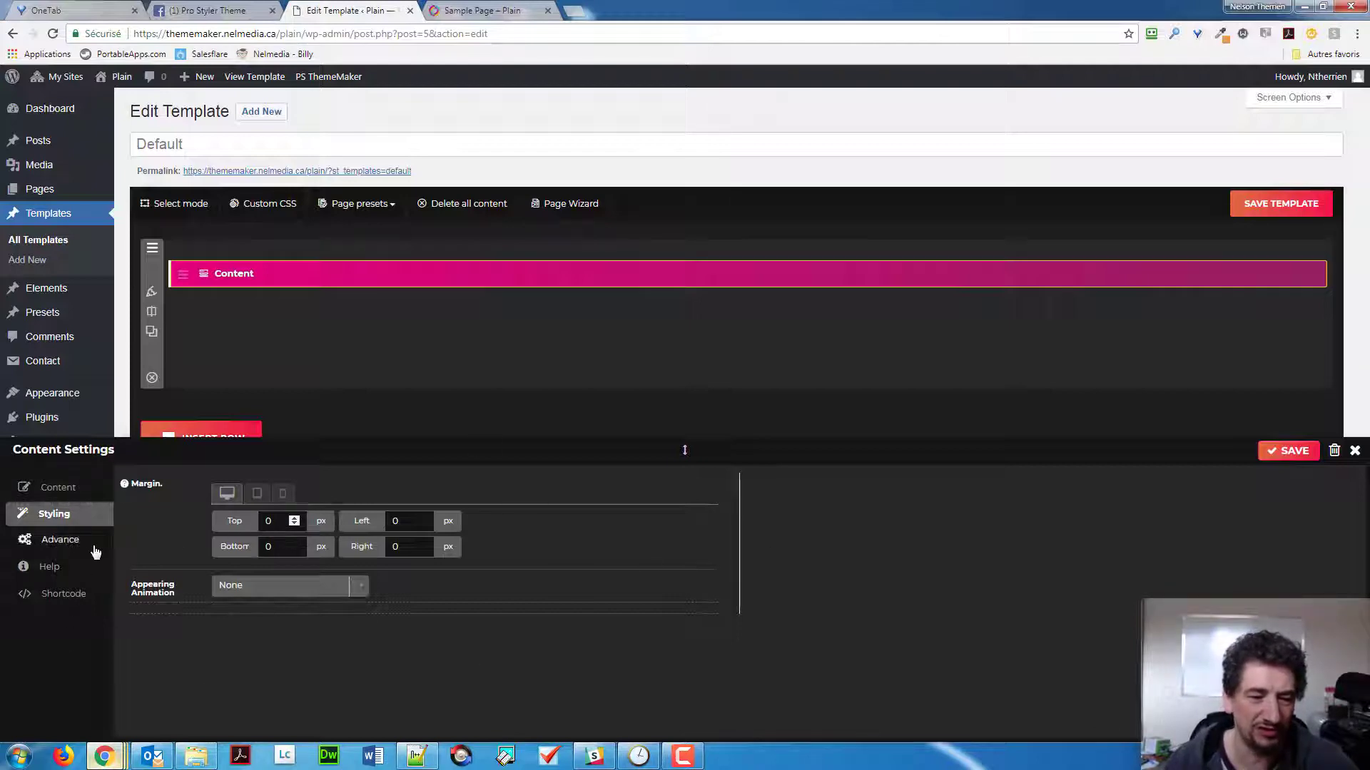
pyautogui.click(60, 540)
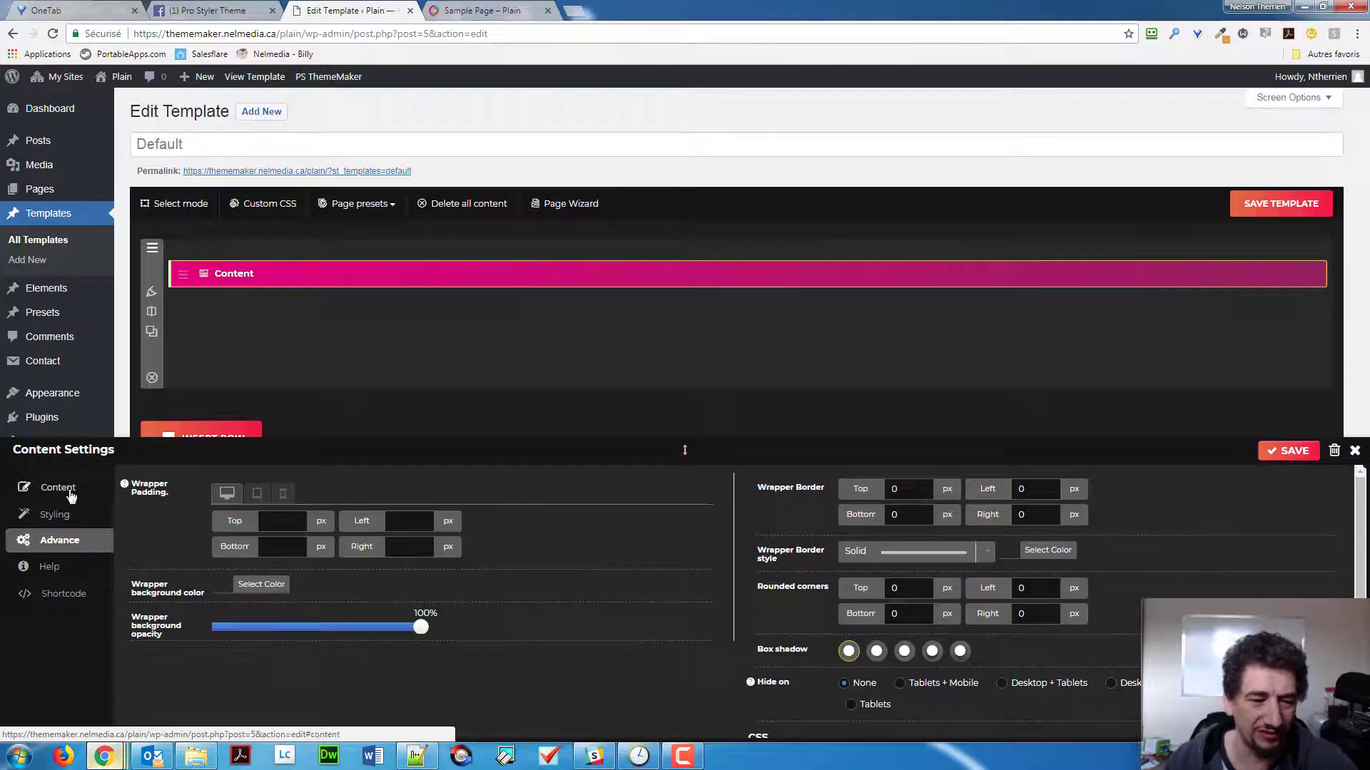
pyautogui.click(58, 487)
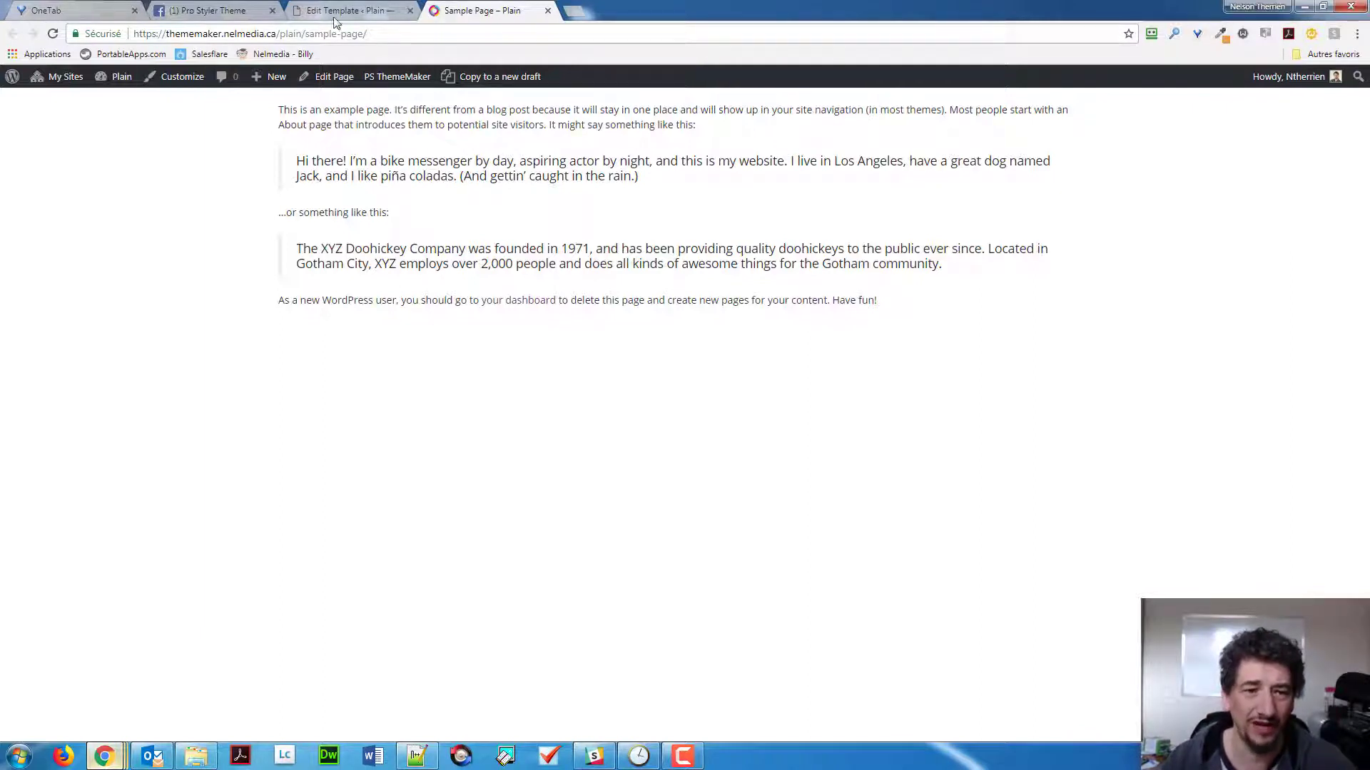
pyautogui.click(350, 10)
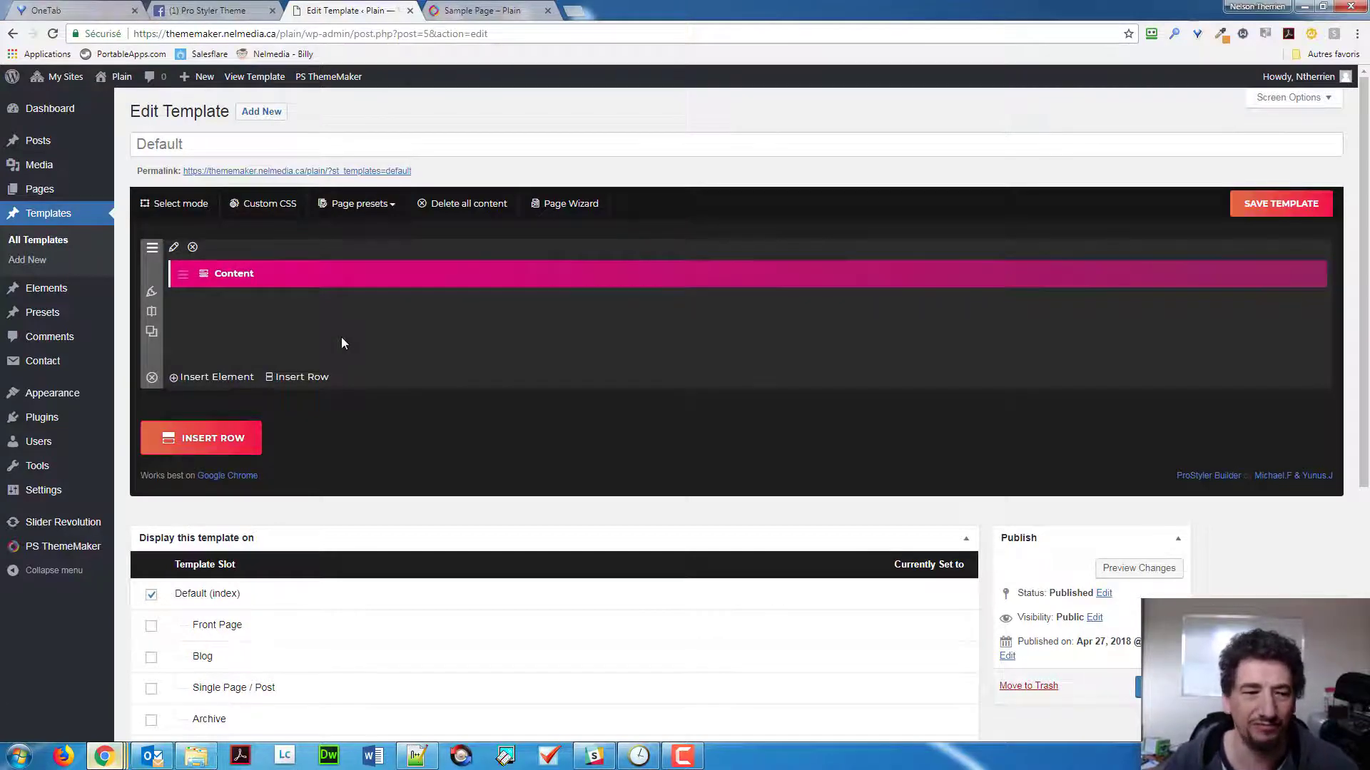
pyautogui.click(487, 10)
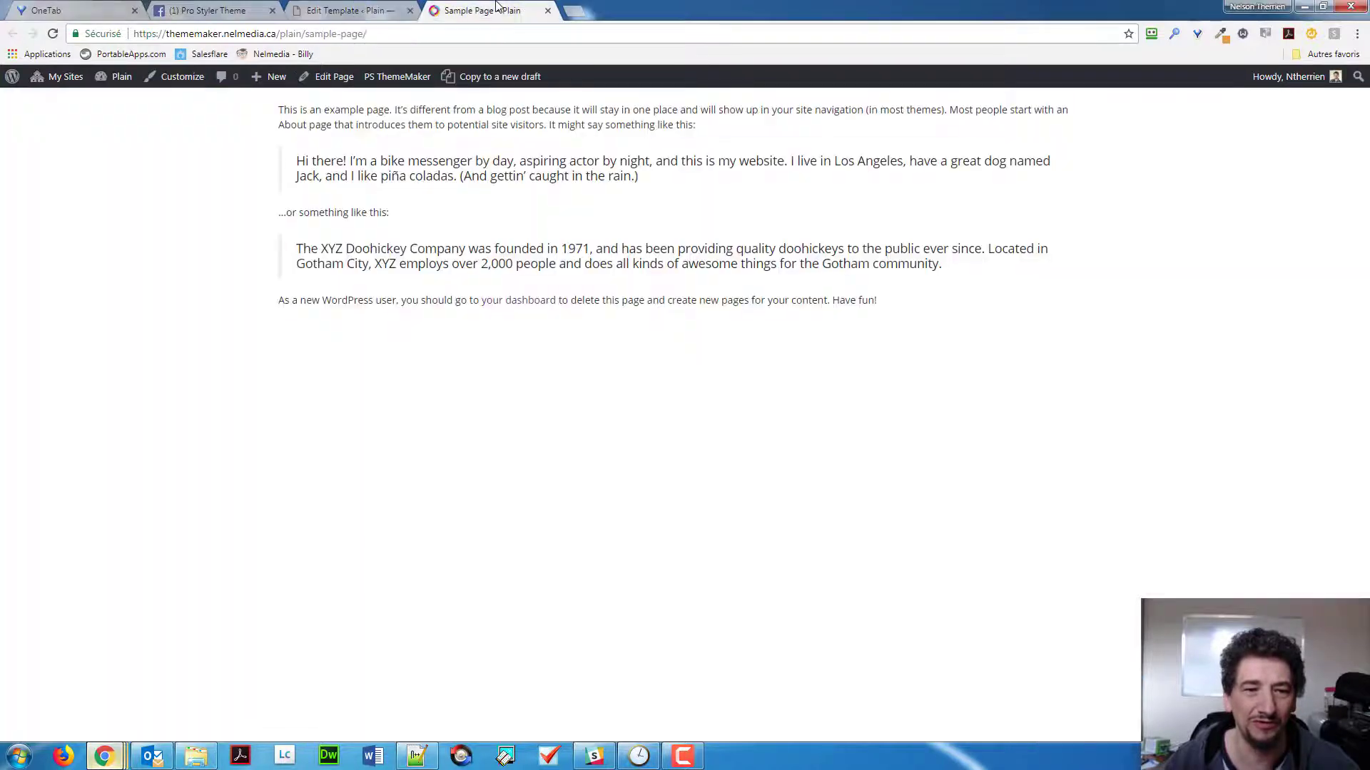